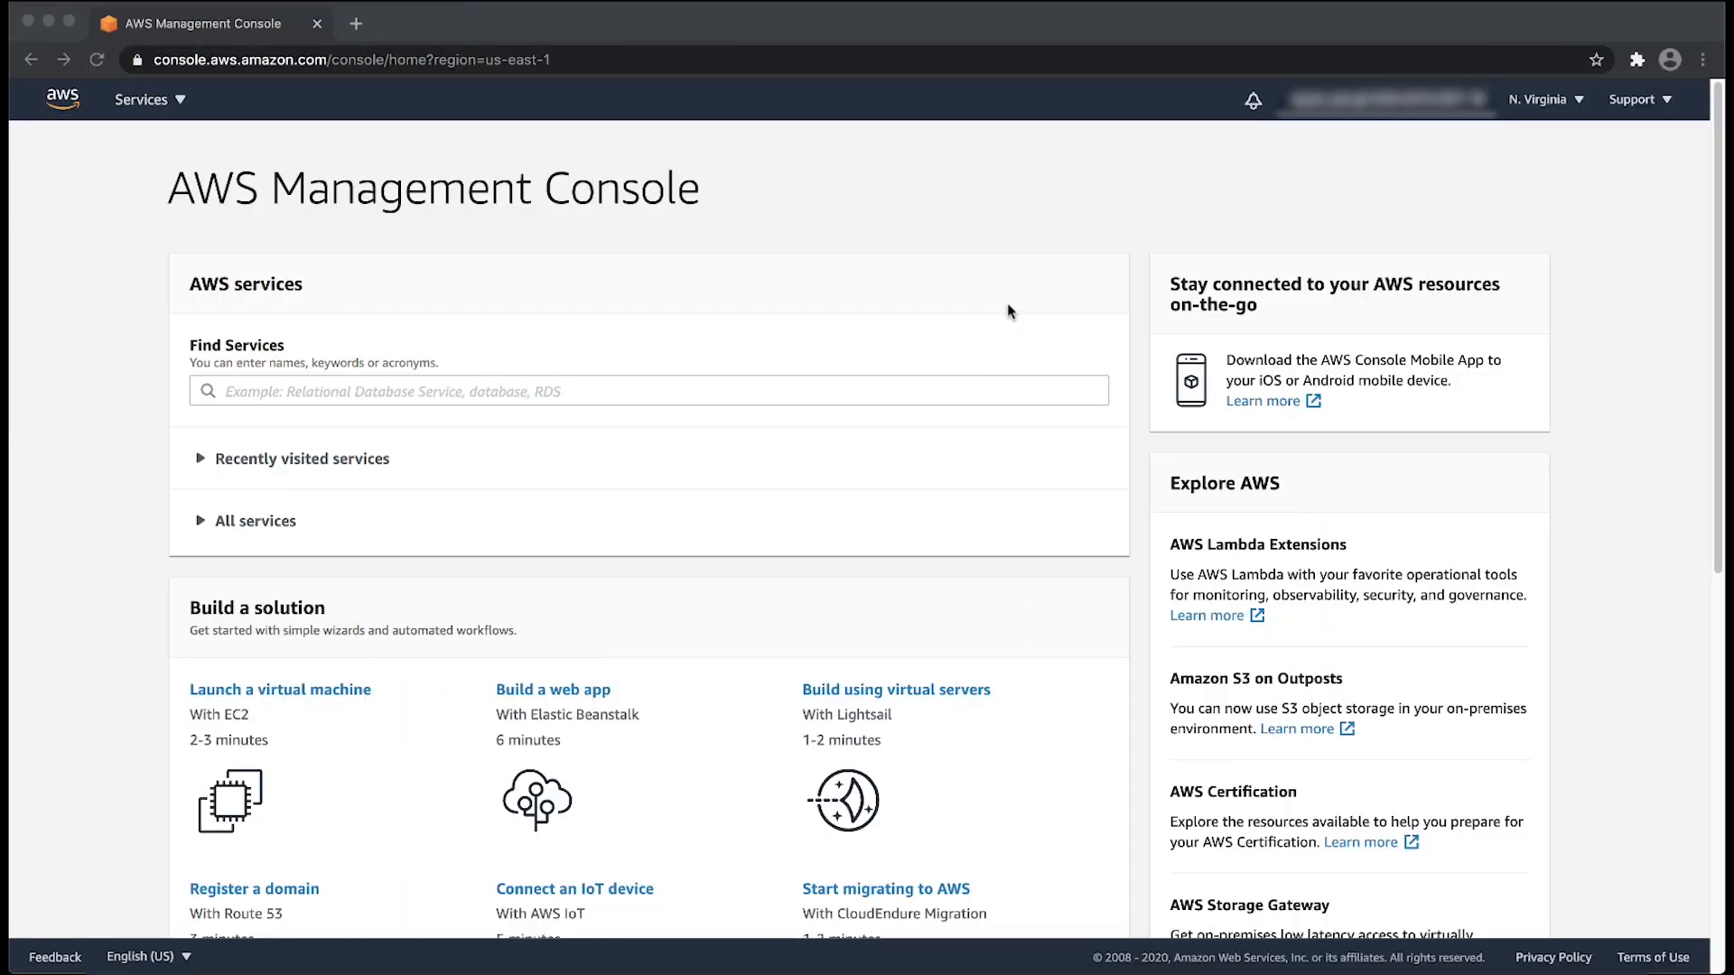
# Search the console for 'lambda' and go to the Lambda service.
pyautogui.click(649, 390)
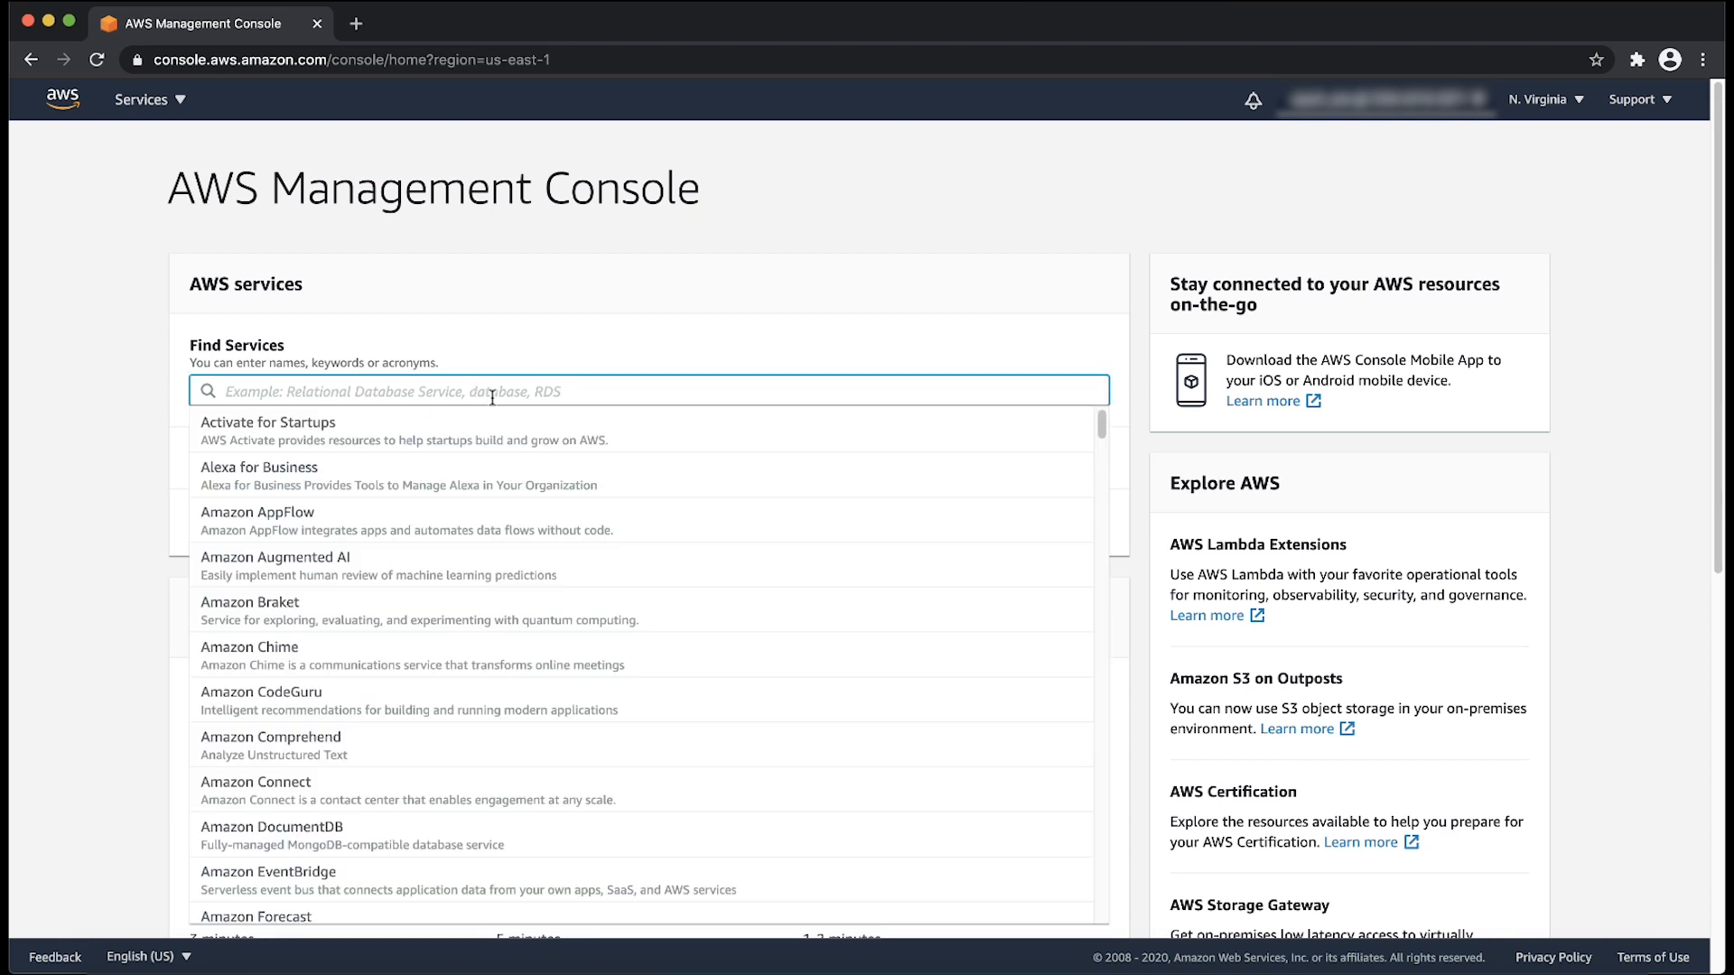
pyautogui.write('lambda')
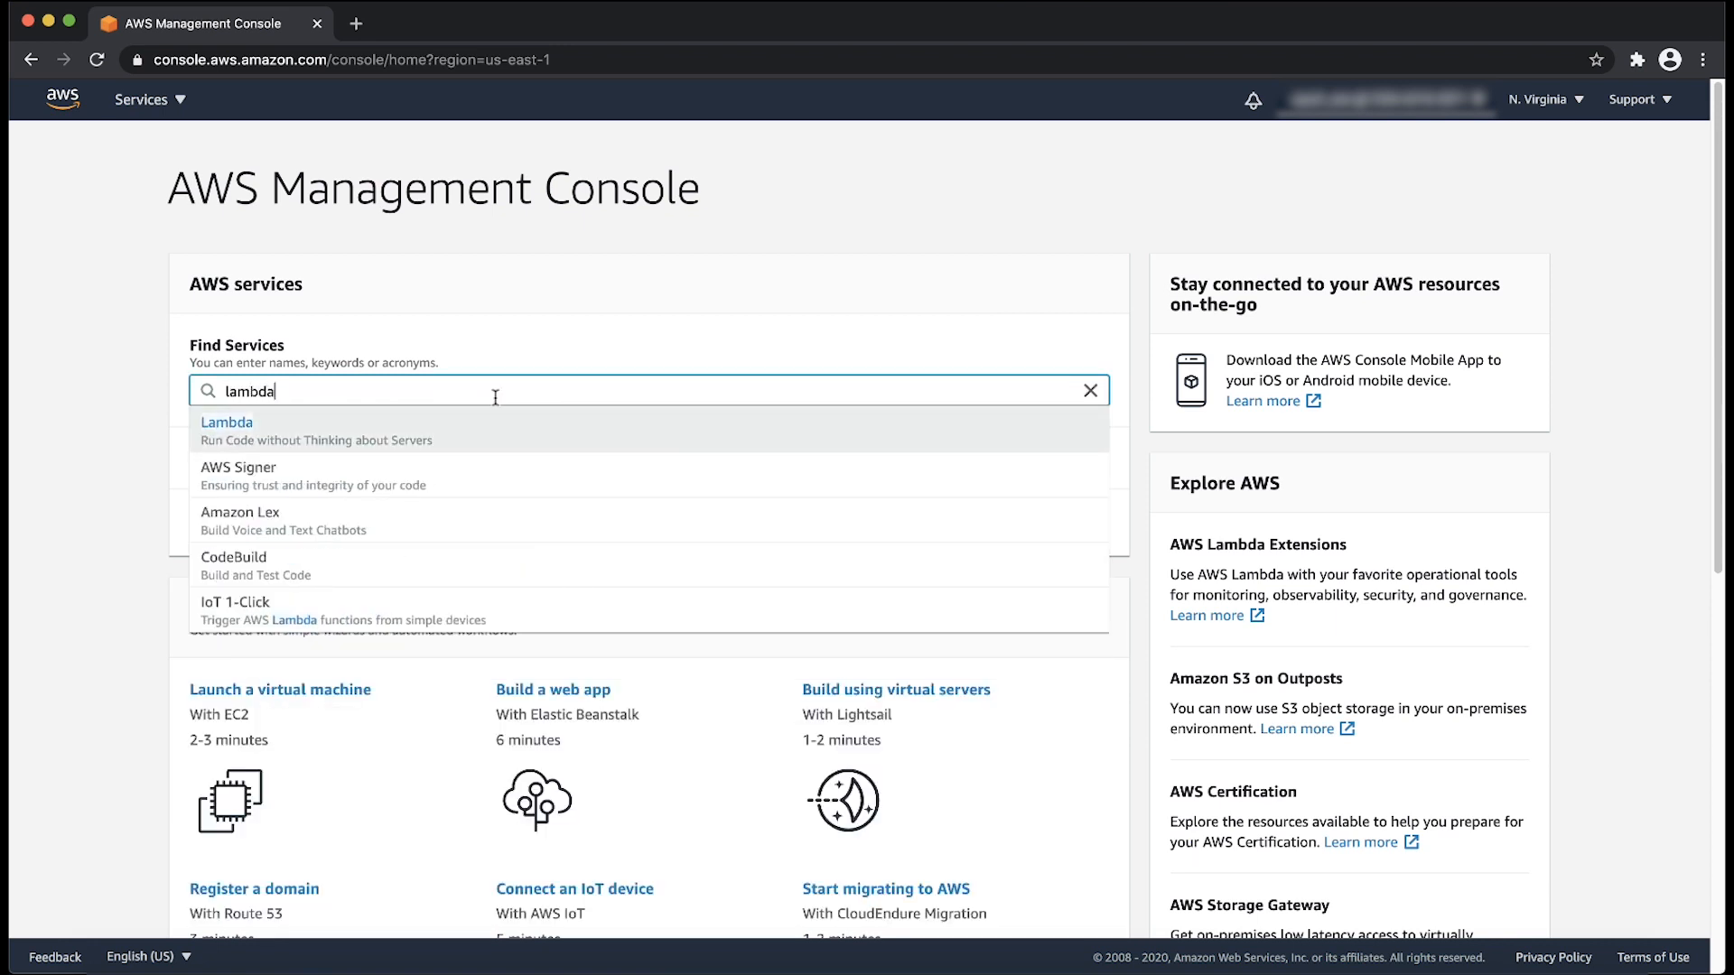
pyautogui.click(227, 423)
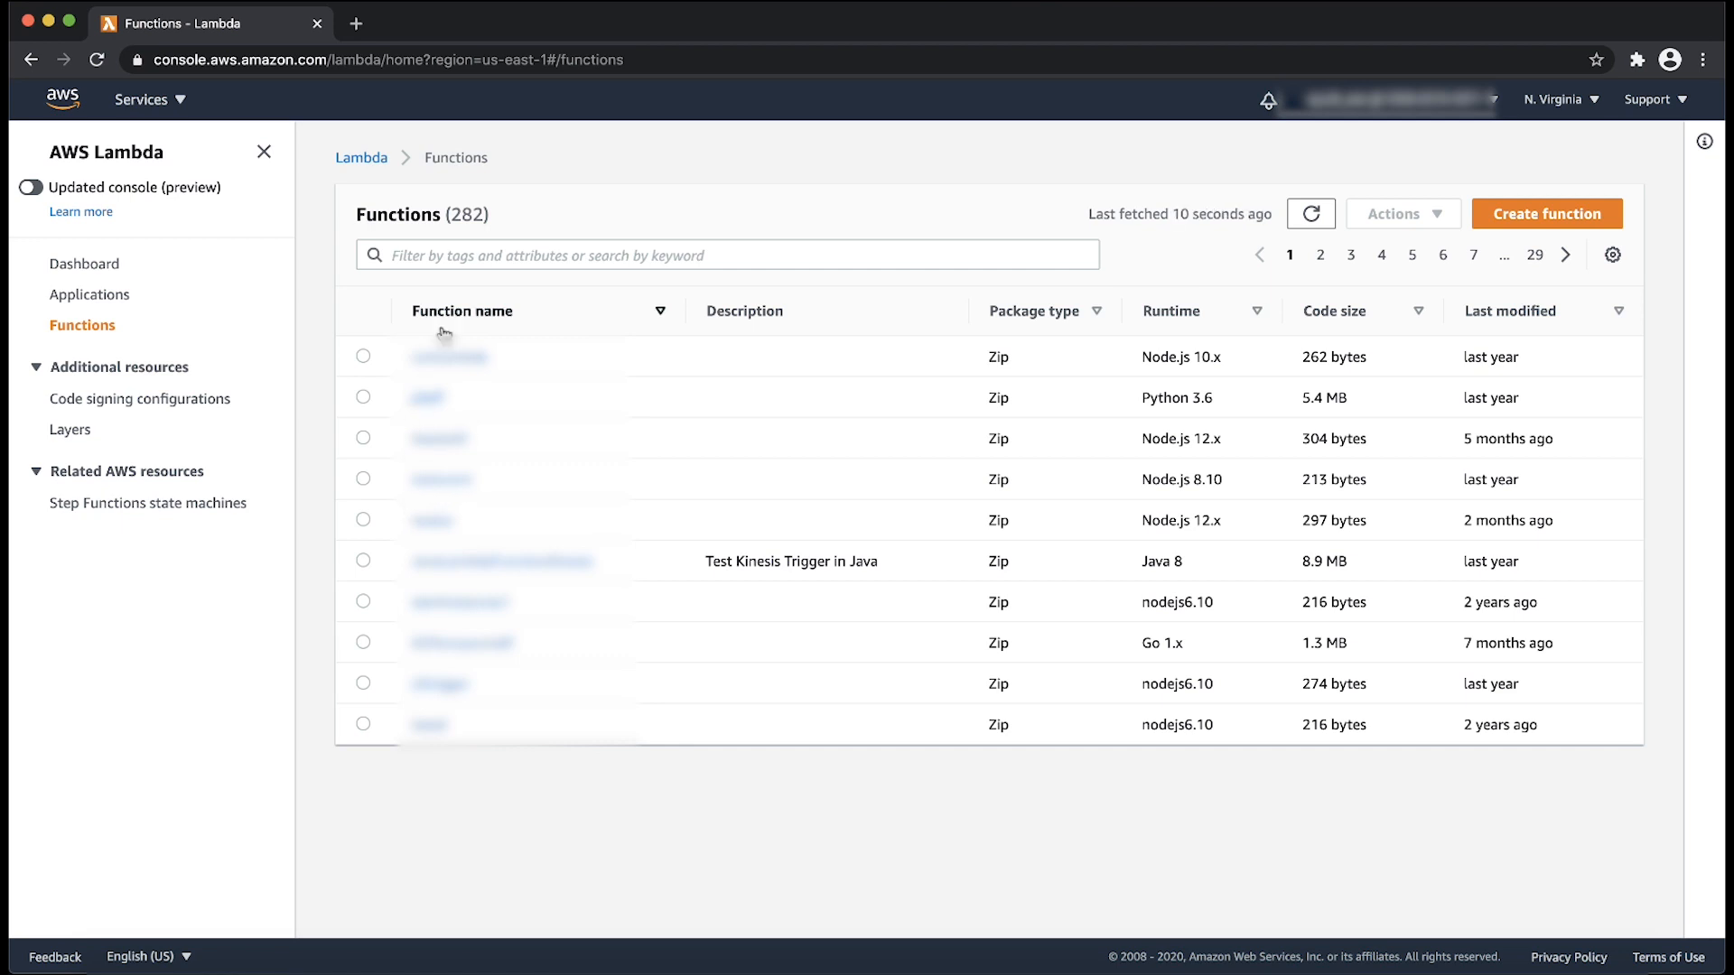
# Filter the functions list by 'VSE1TE' and go into the VSE1TEST function.
pyautogui.click(726, 255)
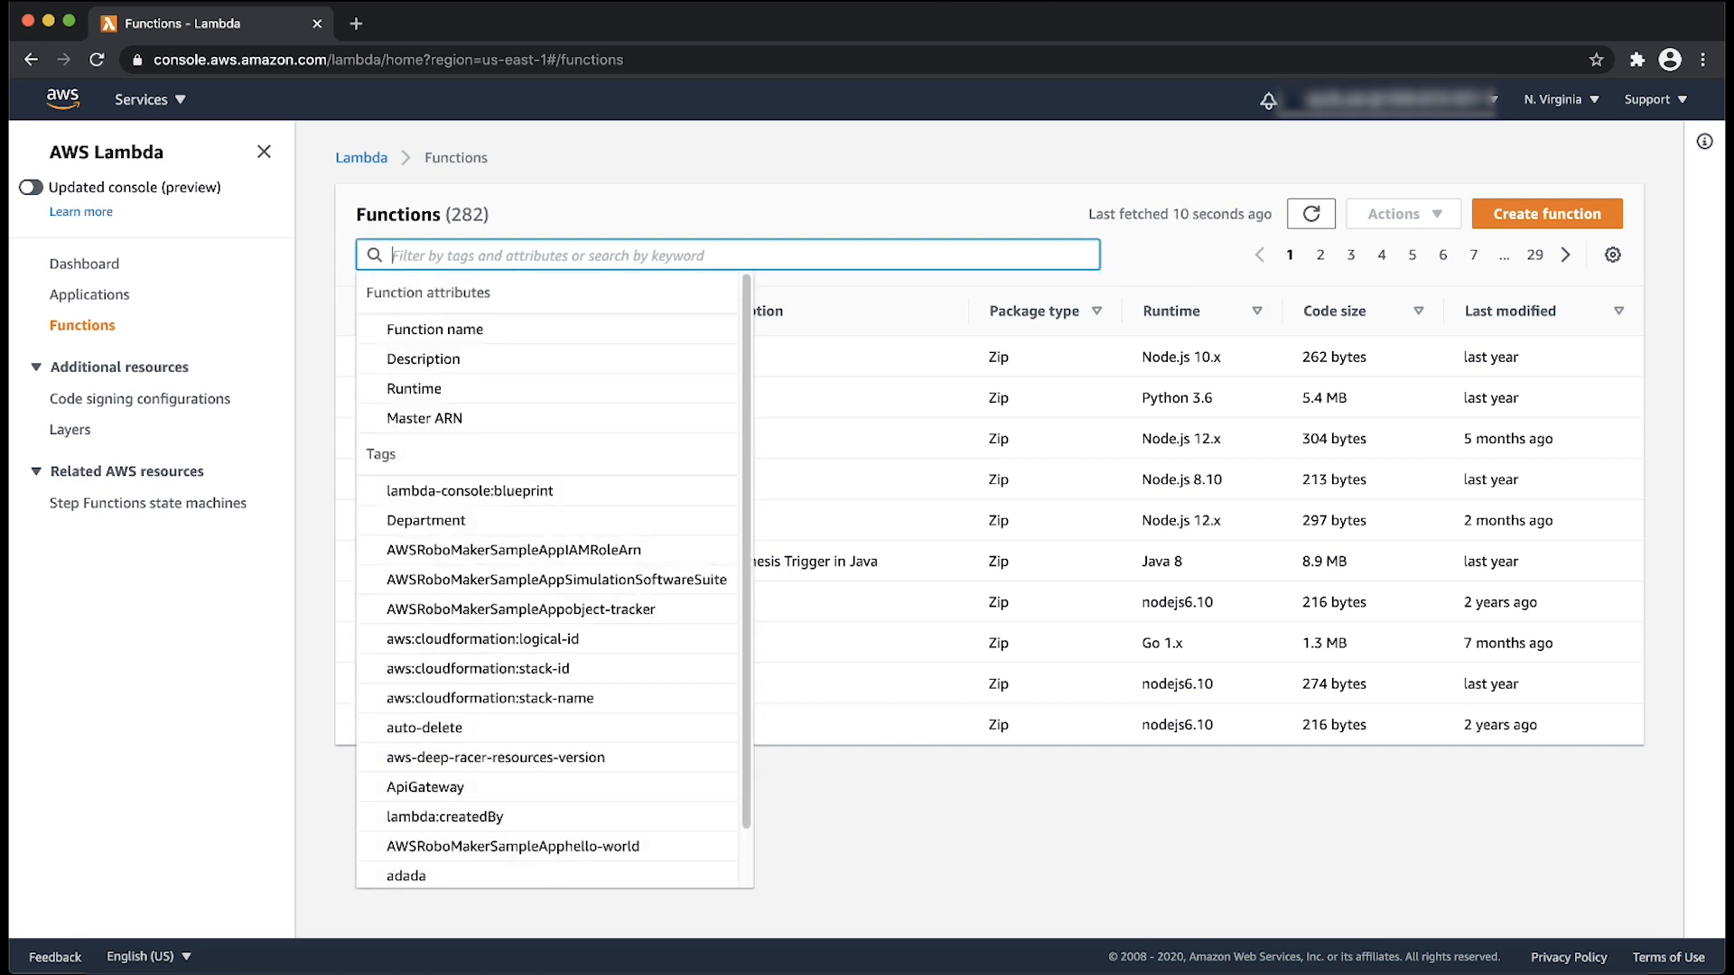
pyautogui.write('VSE1TE')
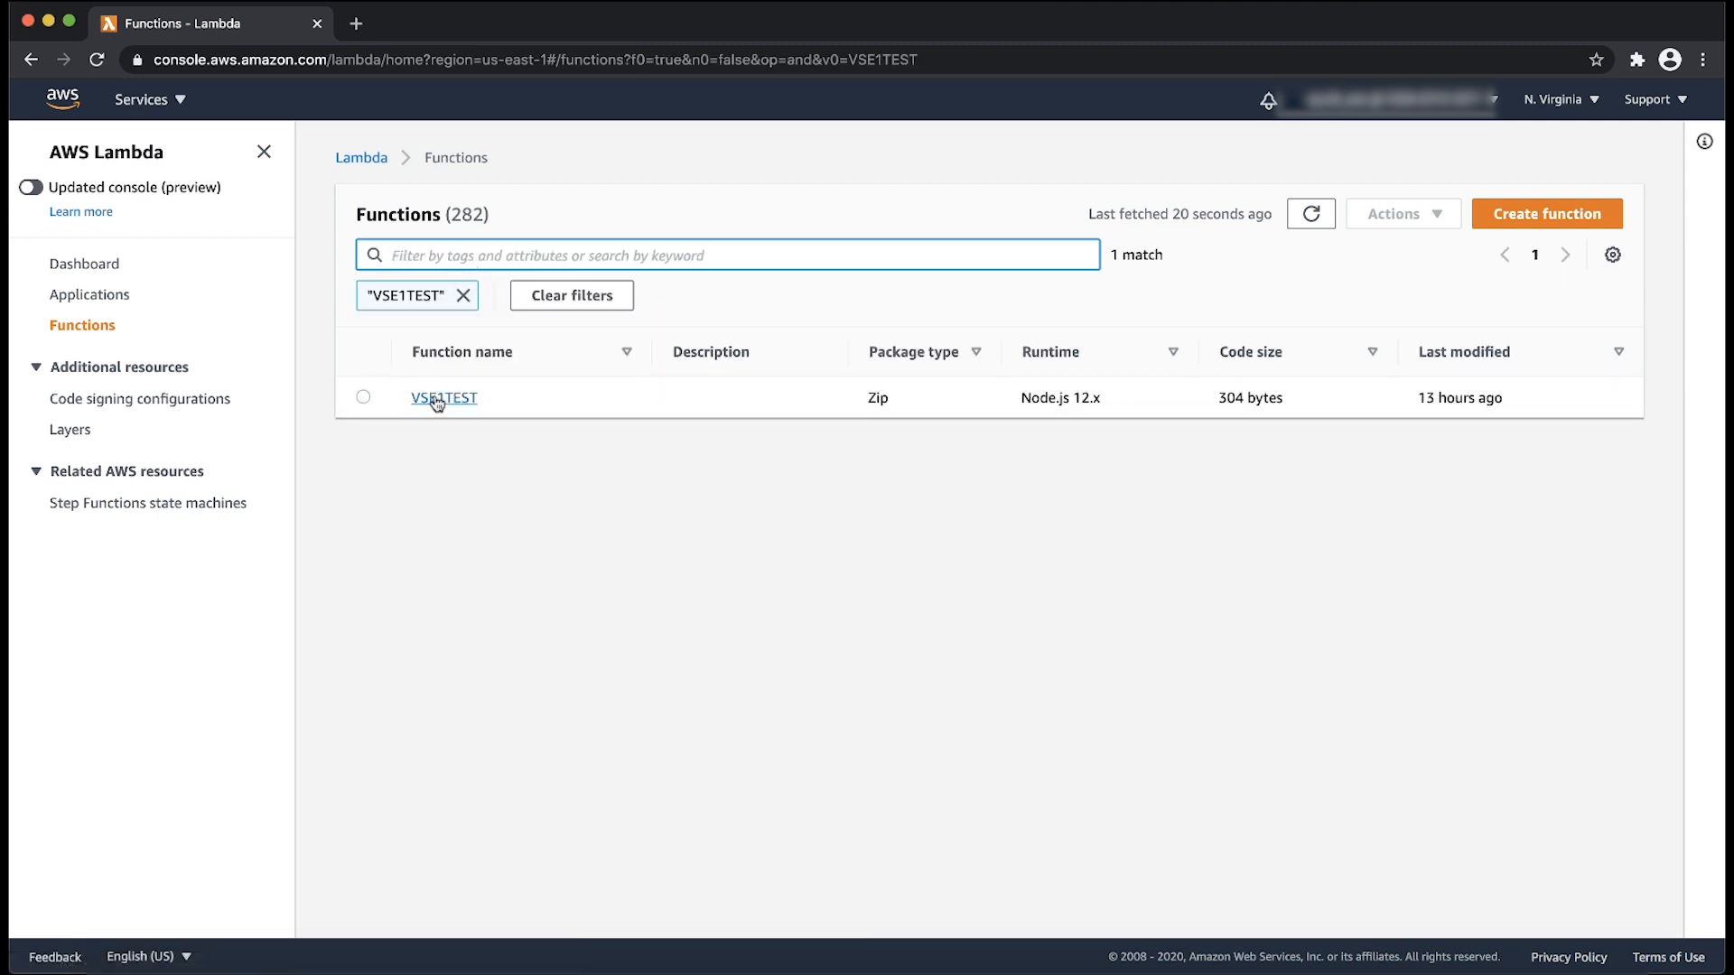
pyautogui.click(445, 398)
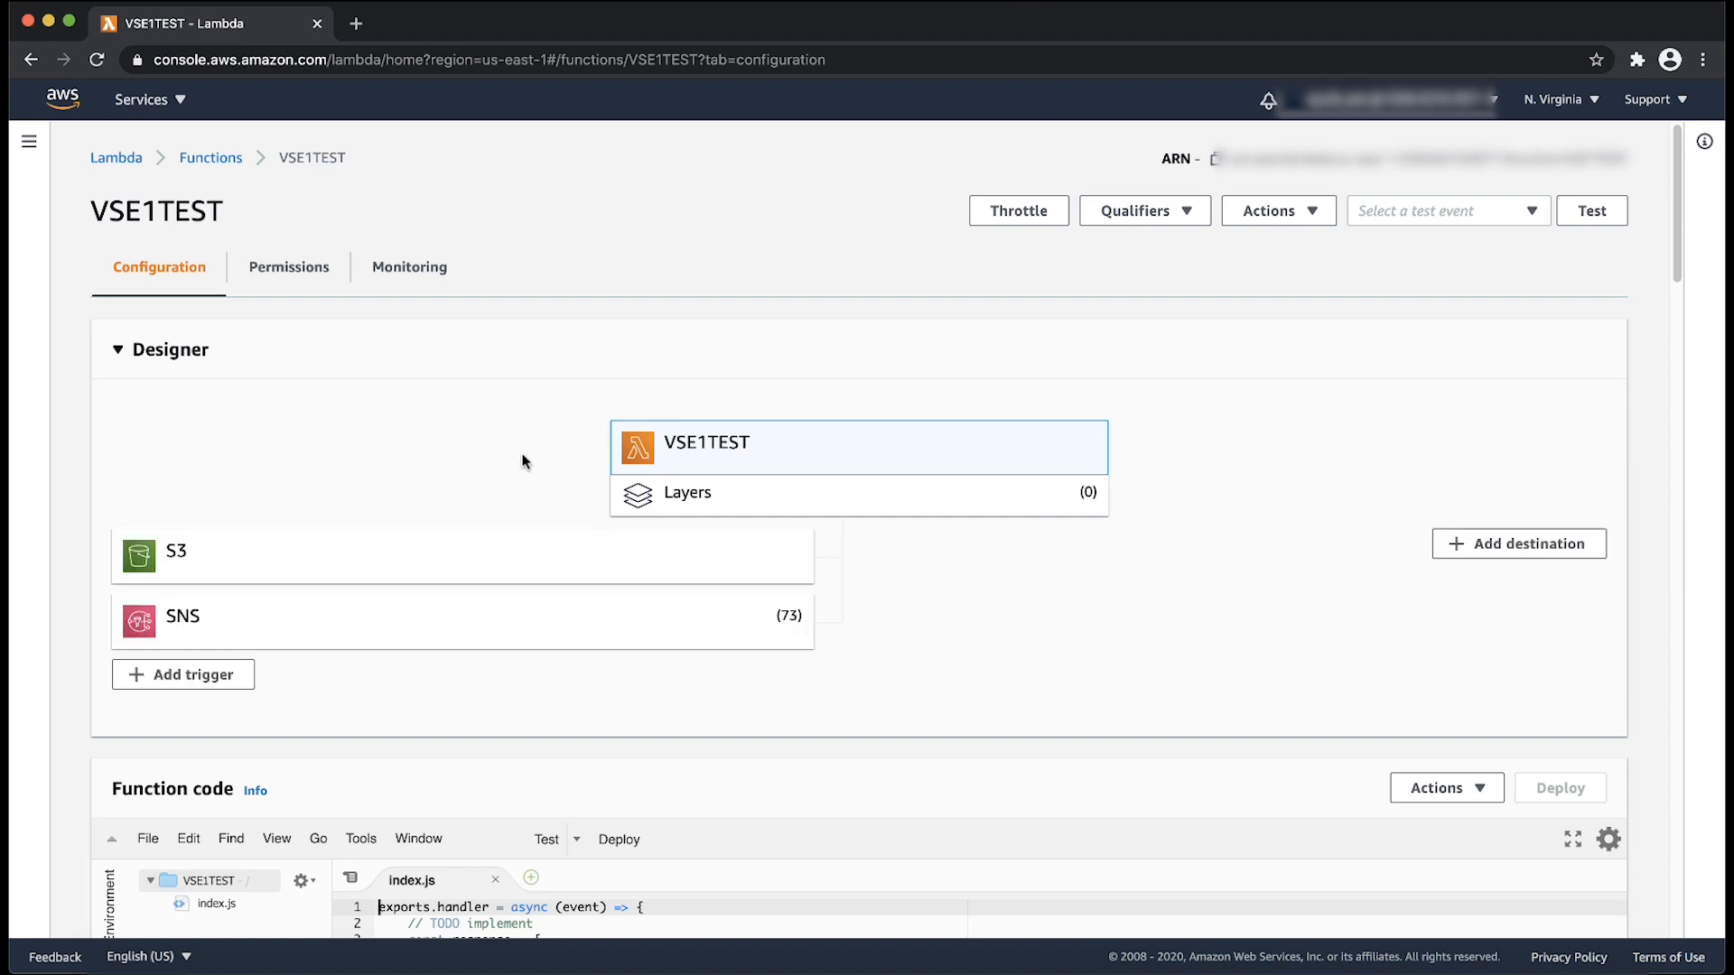
# View VSE1TEST's Permissions and read down its resource-based policy through the SNSTEST statements.
pyautogui.click(289, 267)
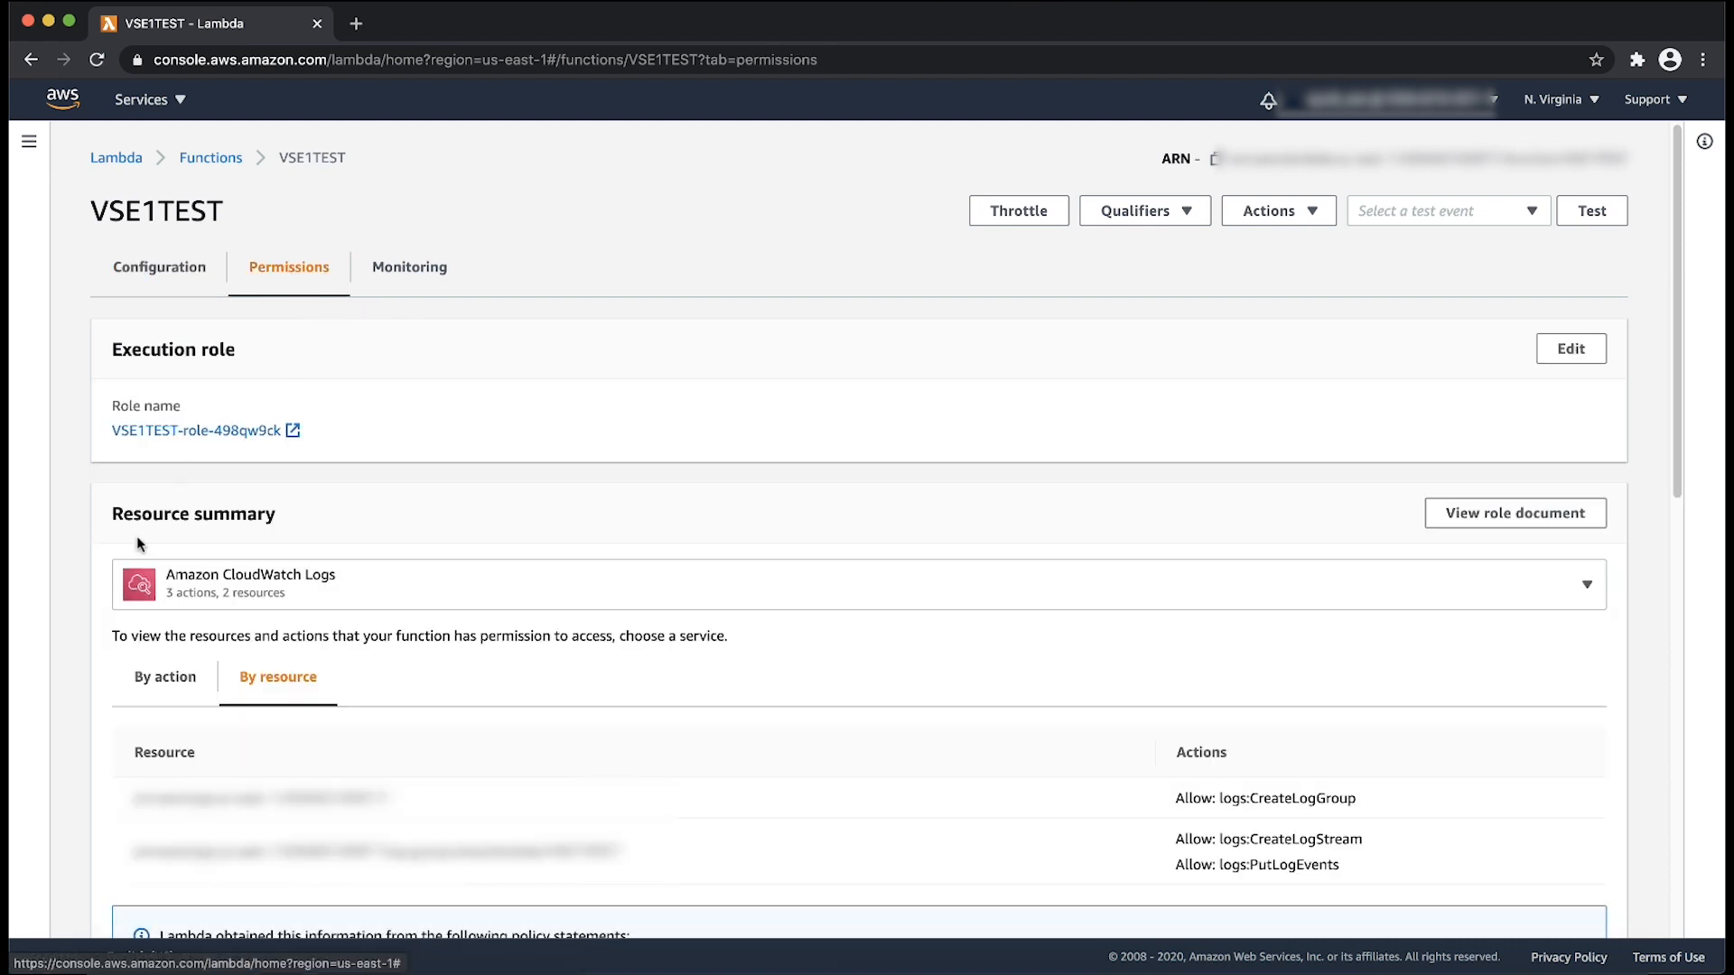
pyautogui.scroll(-3)
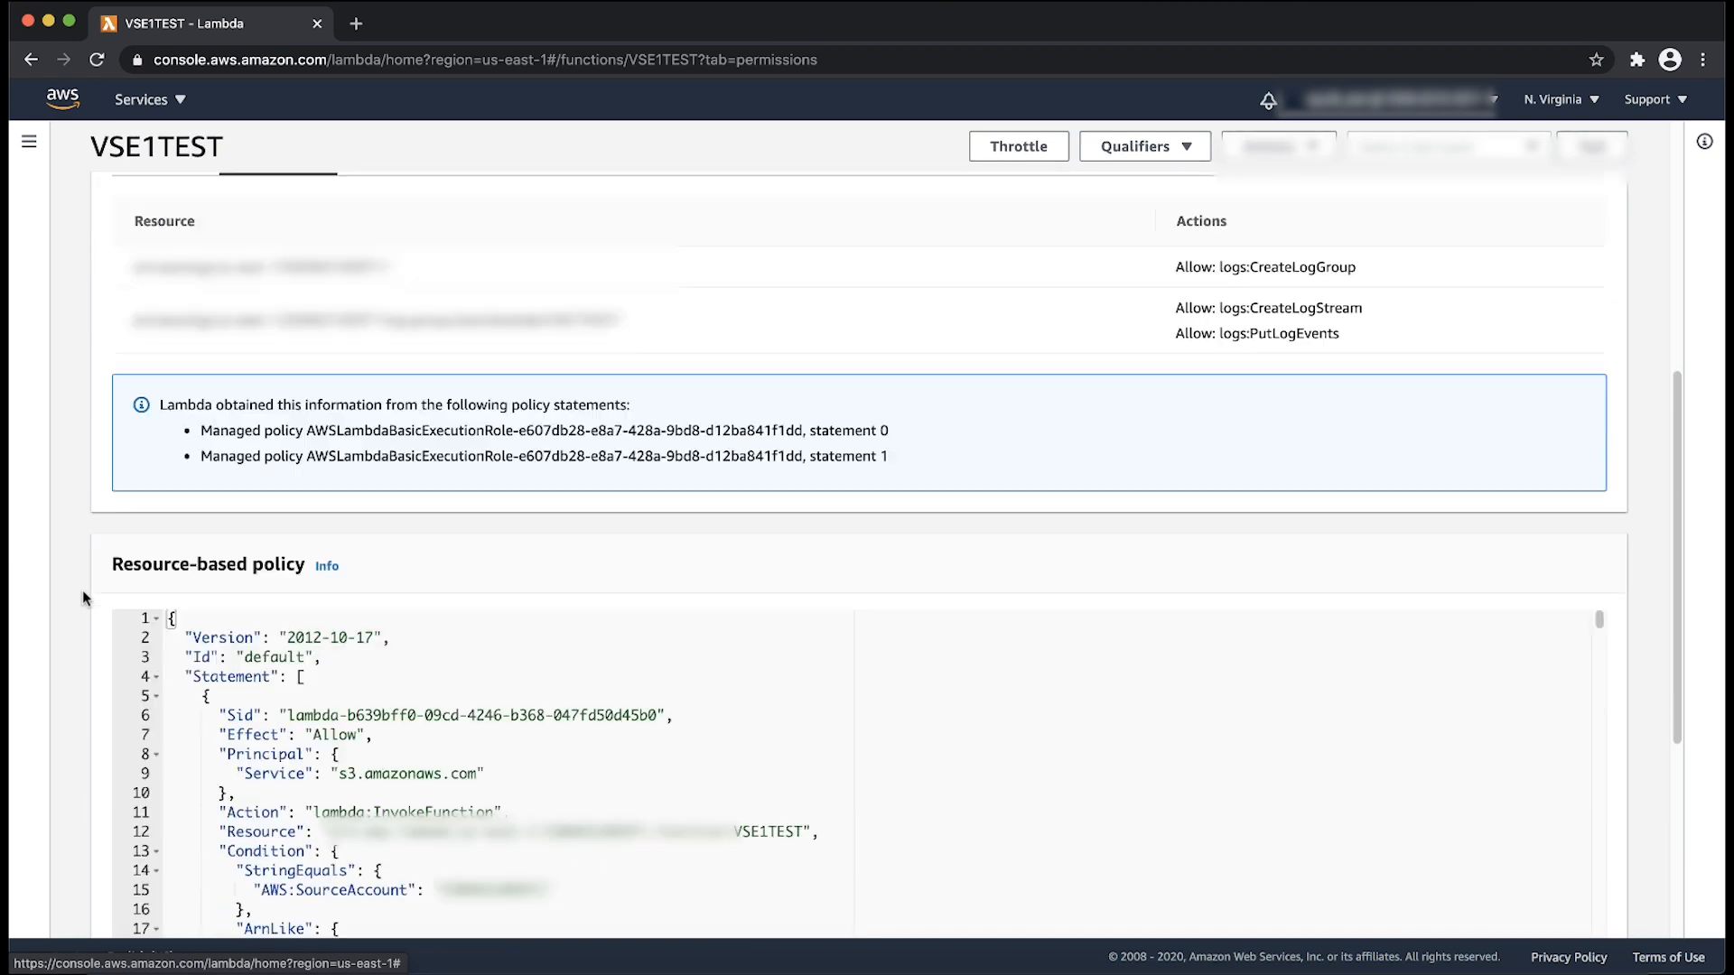
pyautogui.scroll(-3)
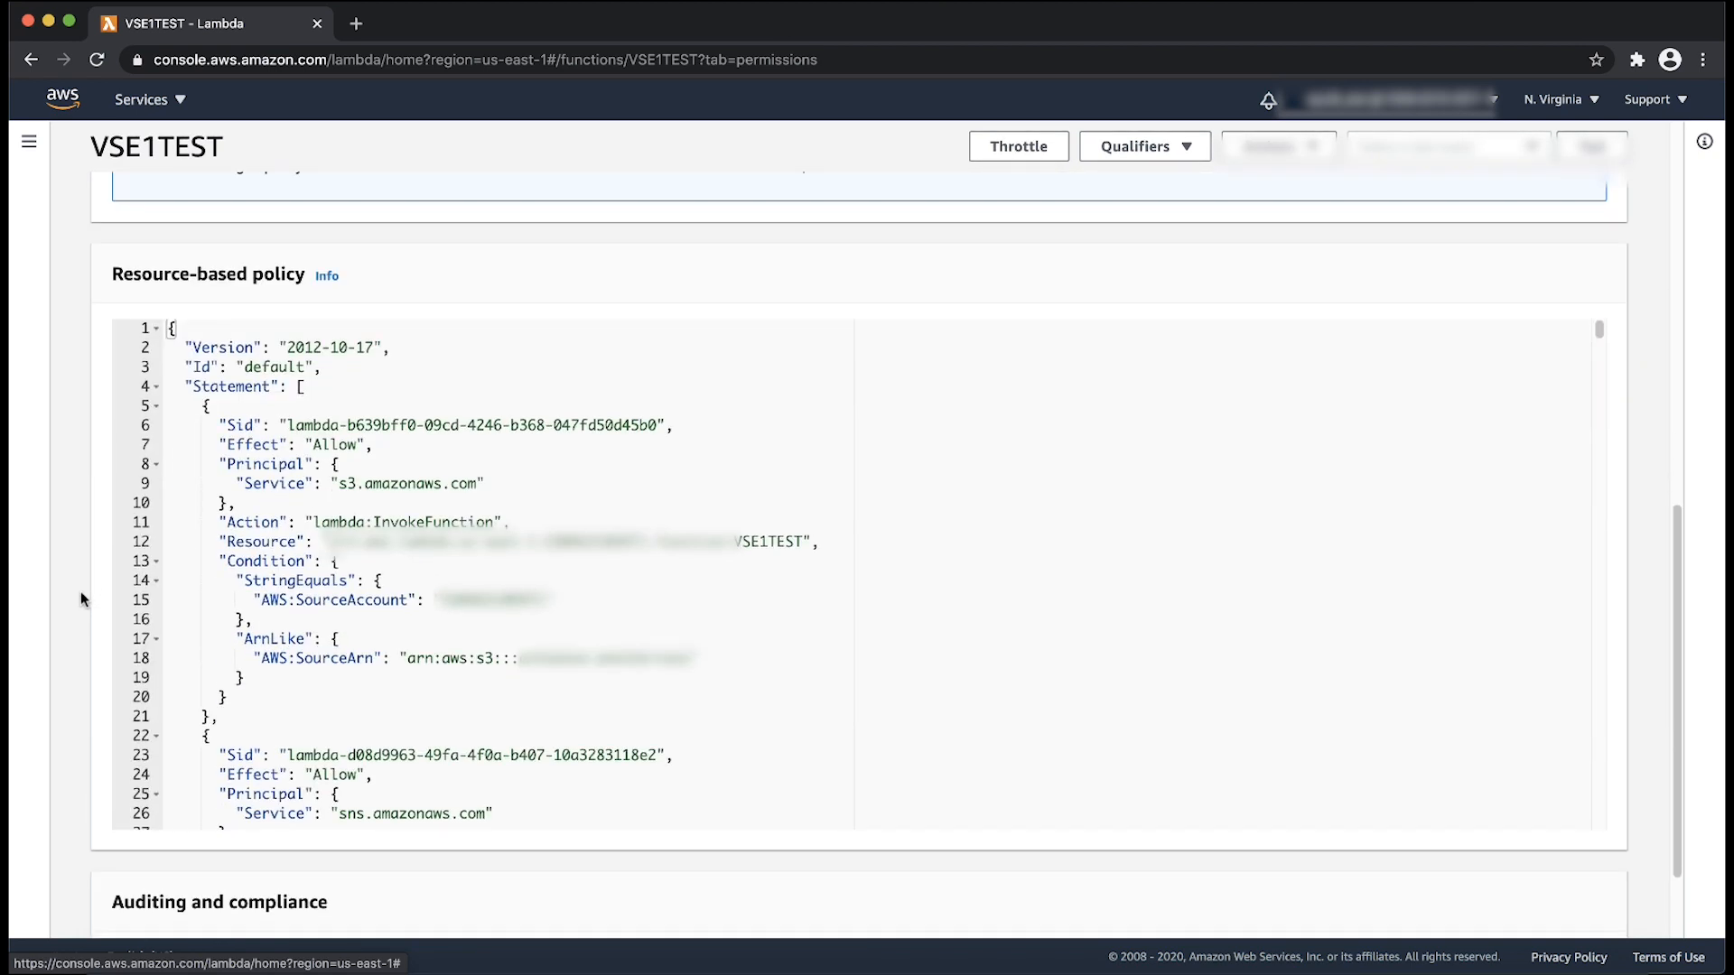
pyautogui.scroll(-3)
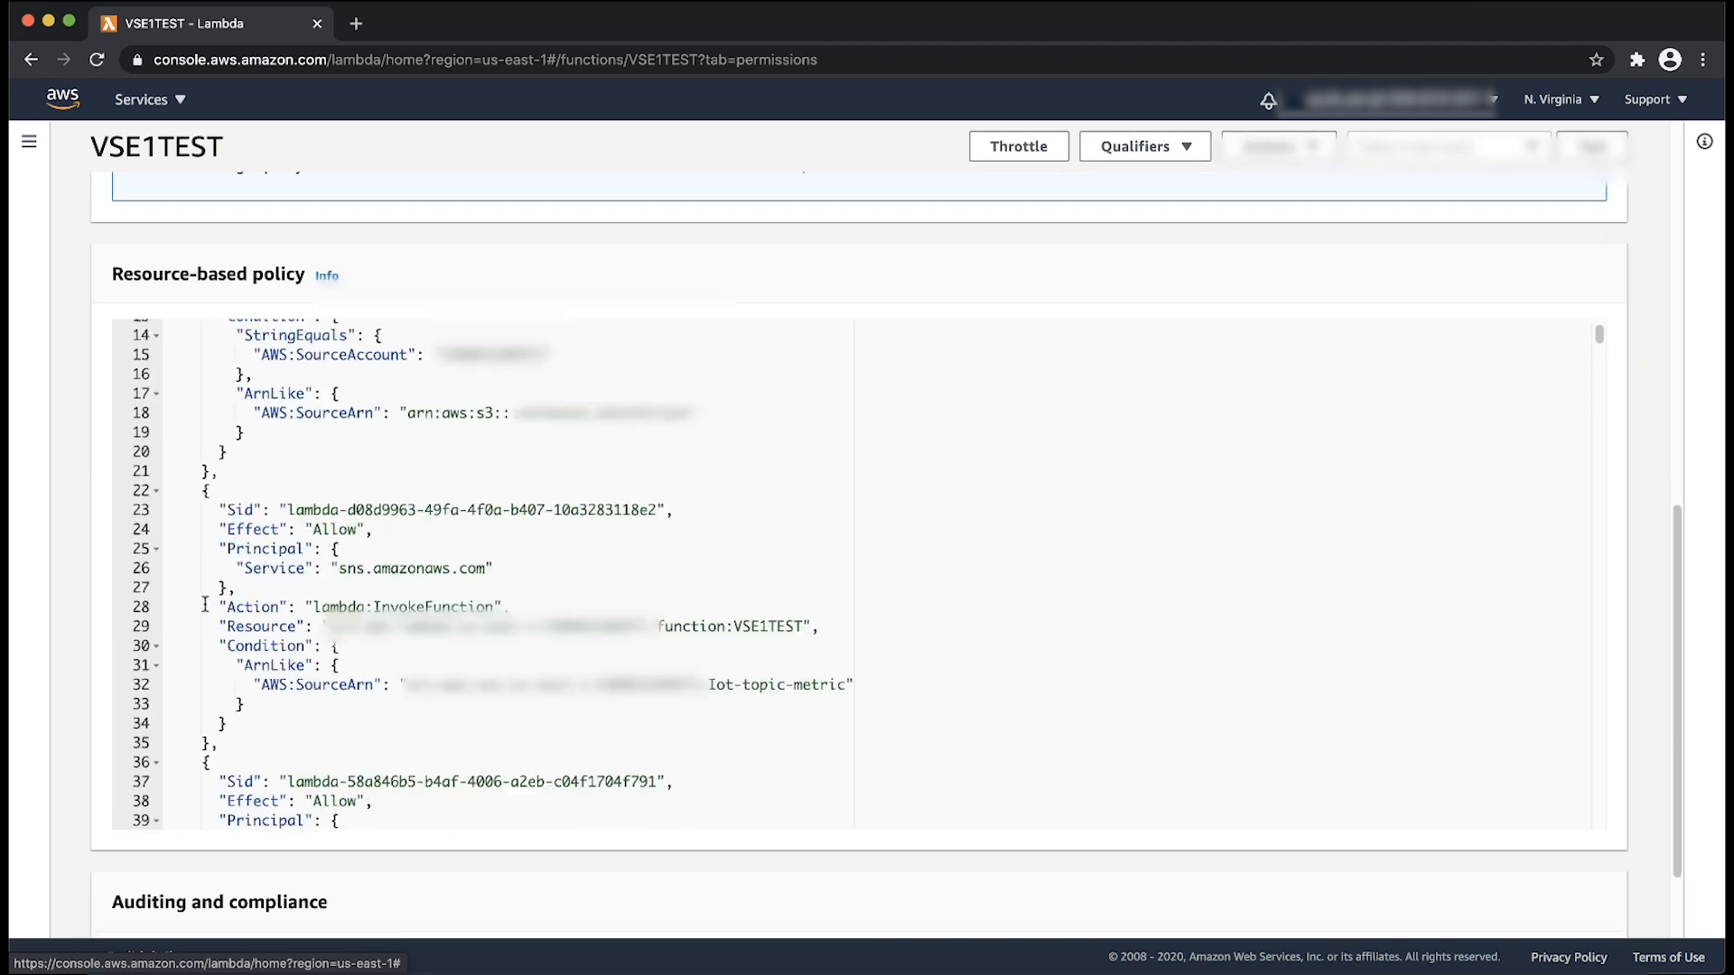
pyautogui.scroll(-3)
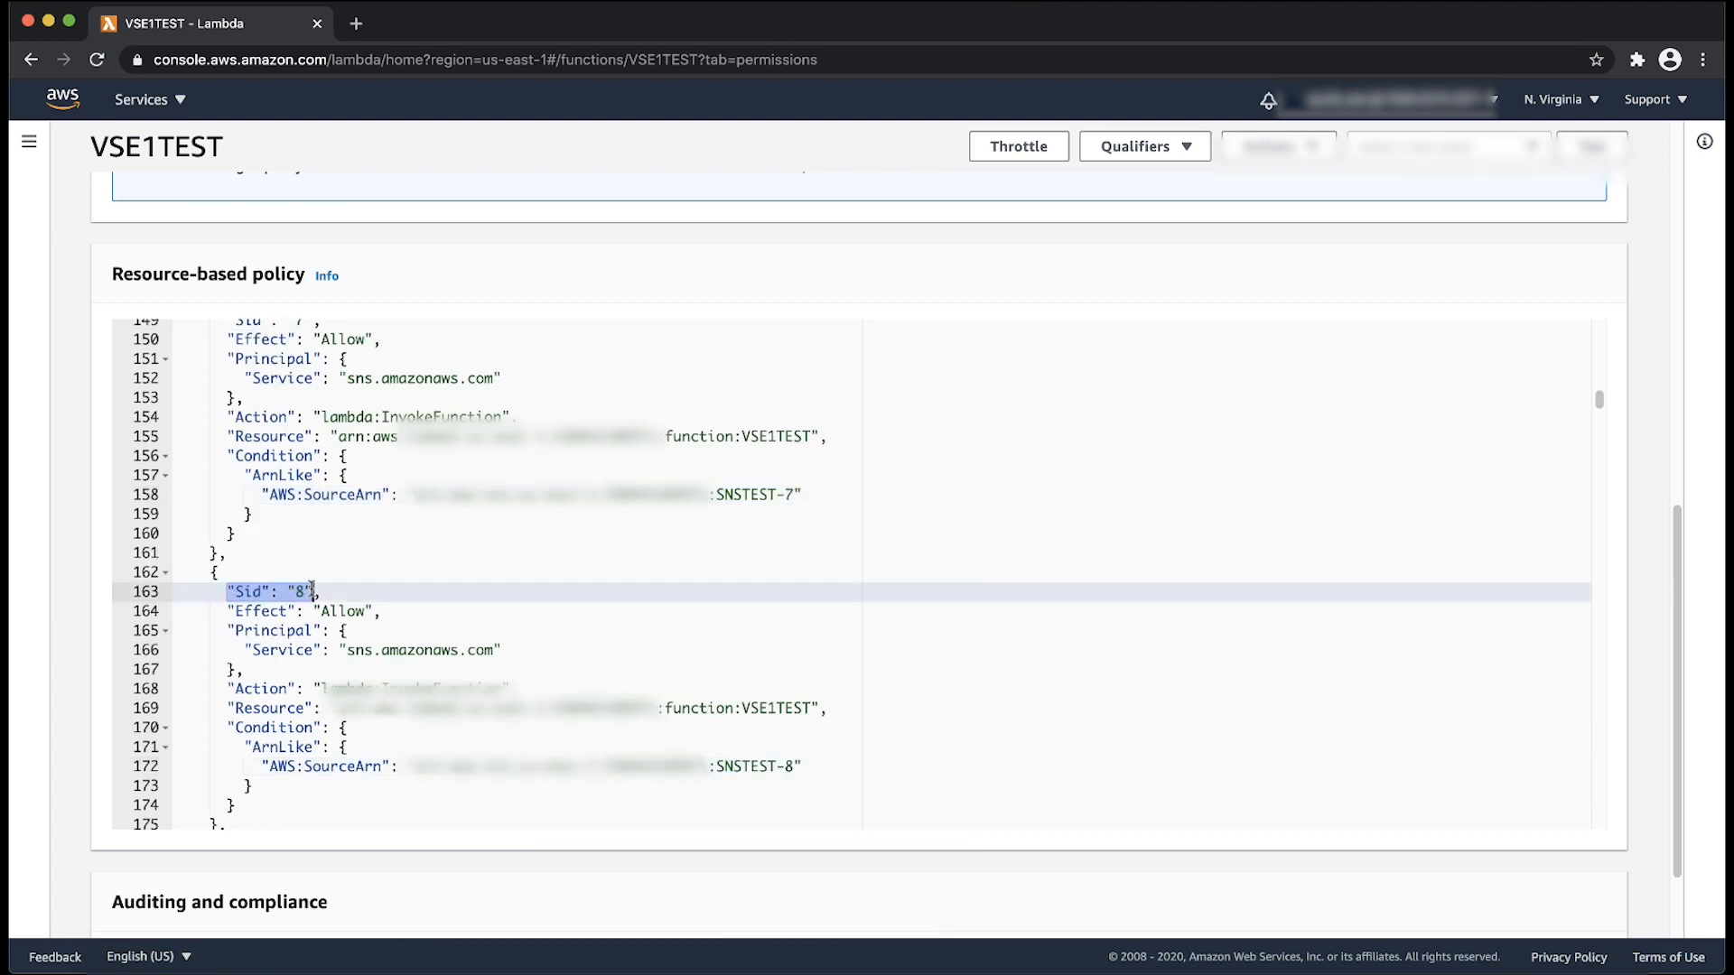
pyautogui.scroll(-3)
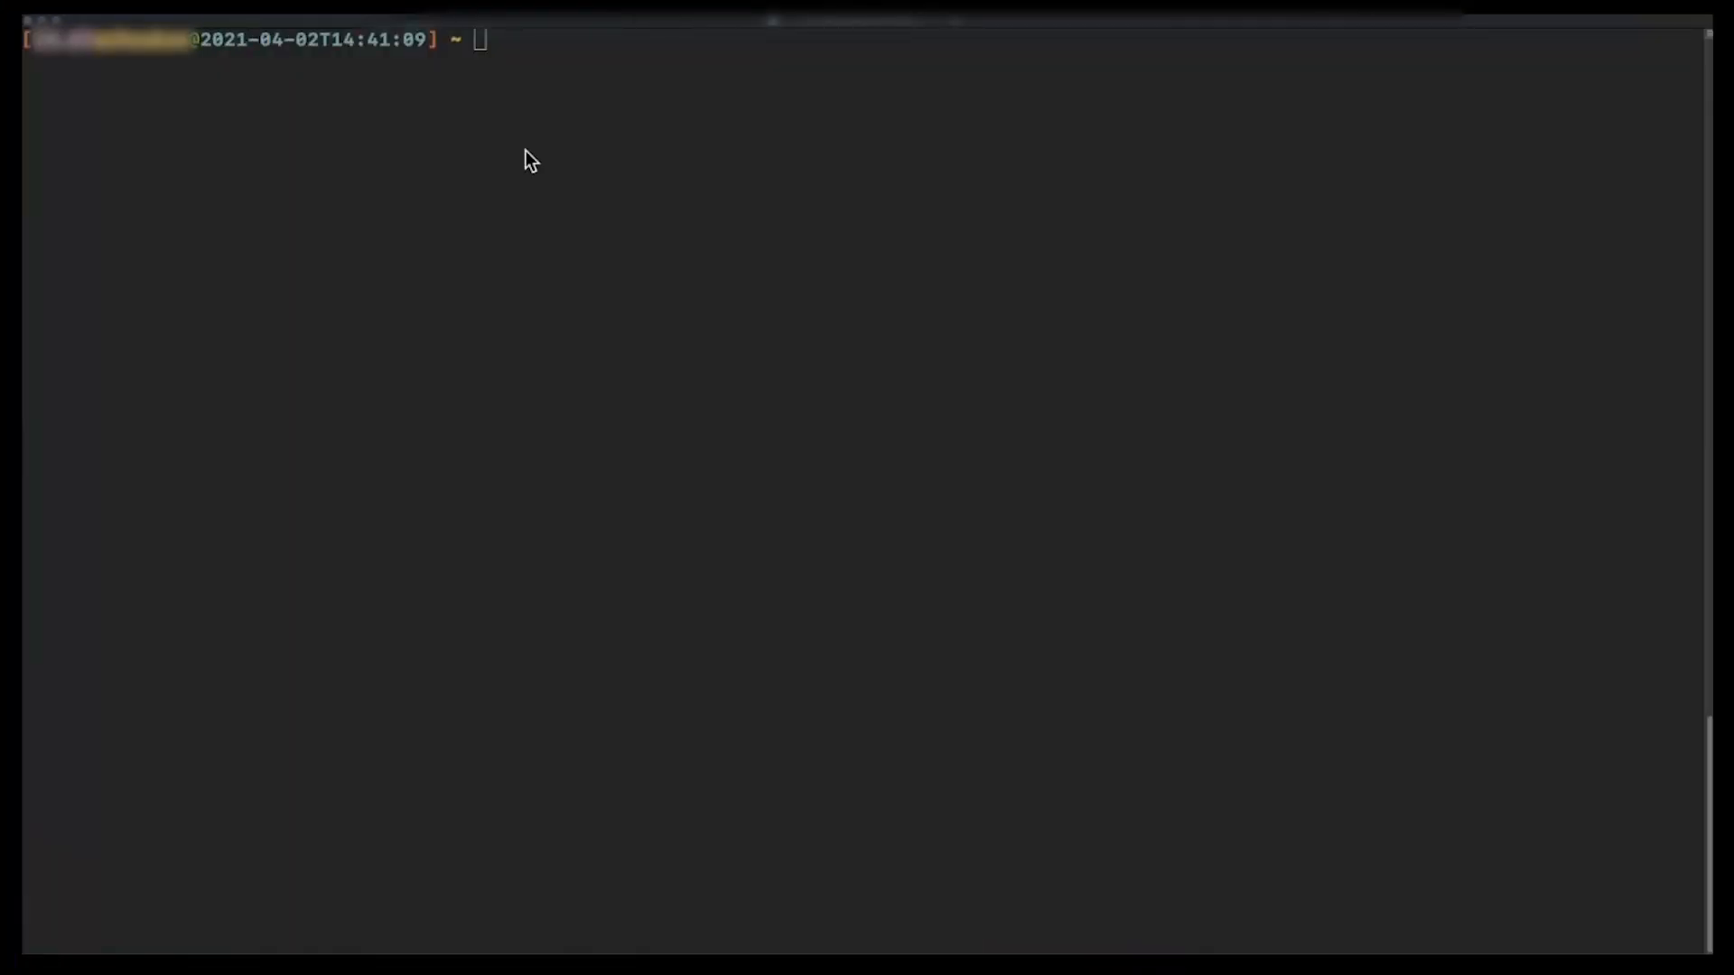
# Run aws lambda get-policy for VSE1TEST piped to jq '.Policy|fromjson' and read the output.
pyautogui.write("aws lambda get-policy --function-name VSE1TEST | jq '.Policy|fromjson'")
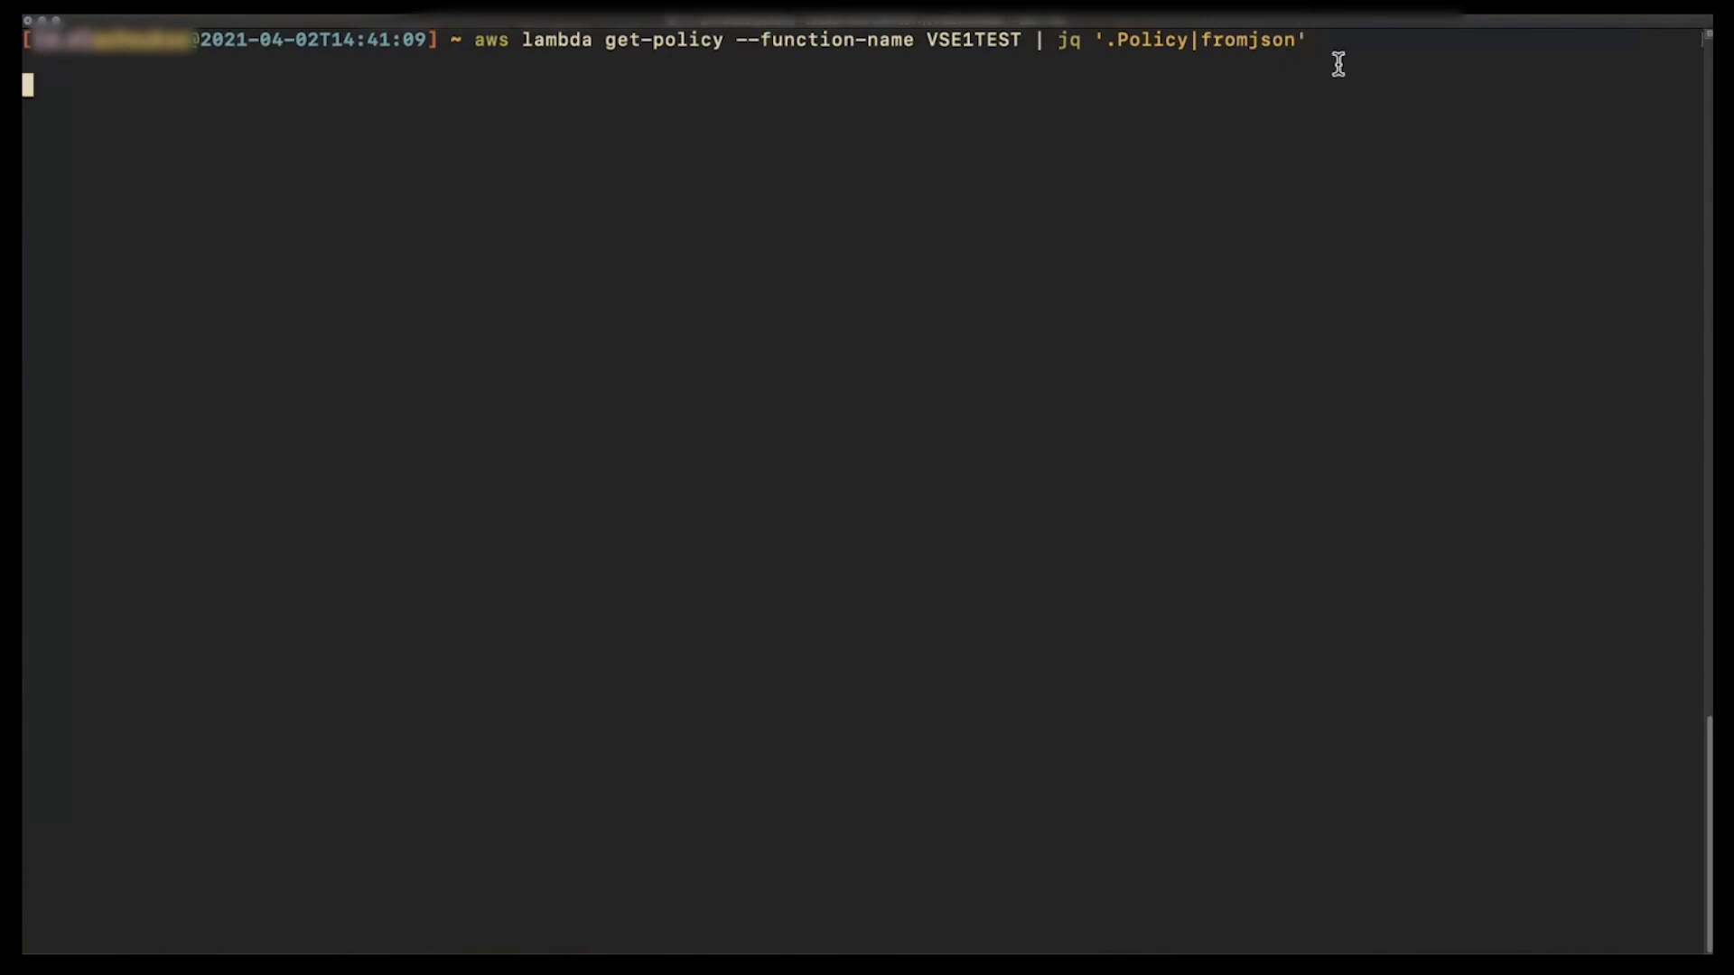
pyautogui.press('Return')
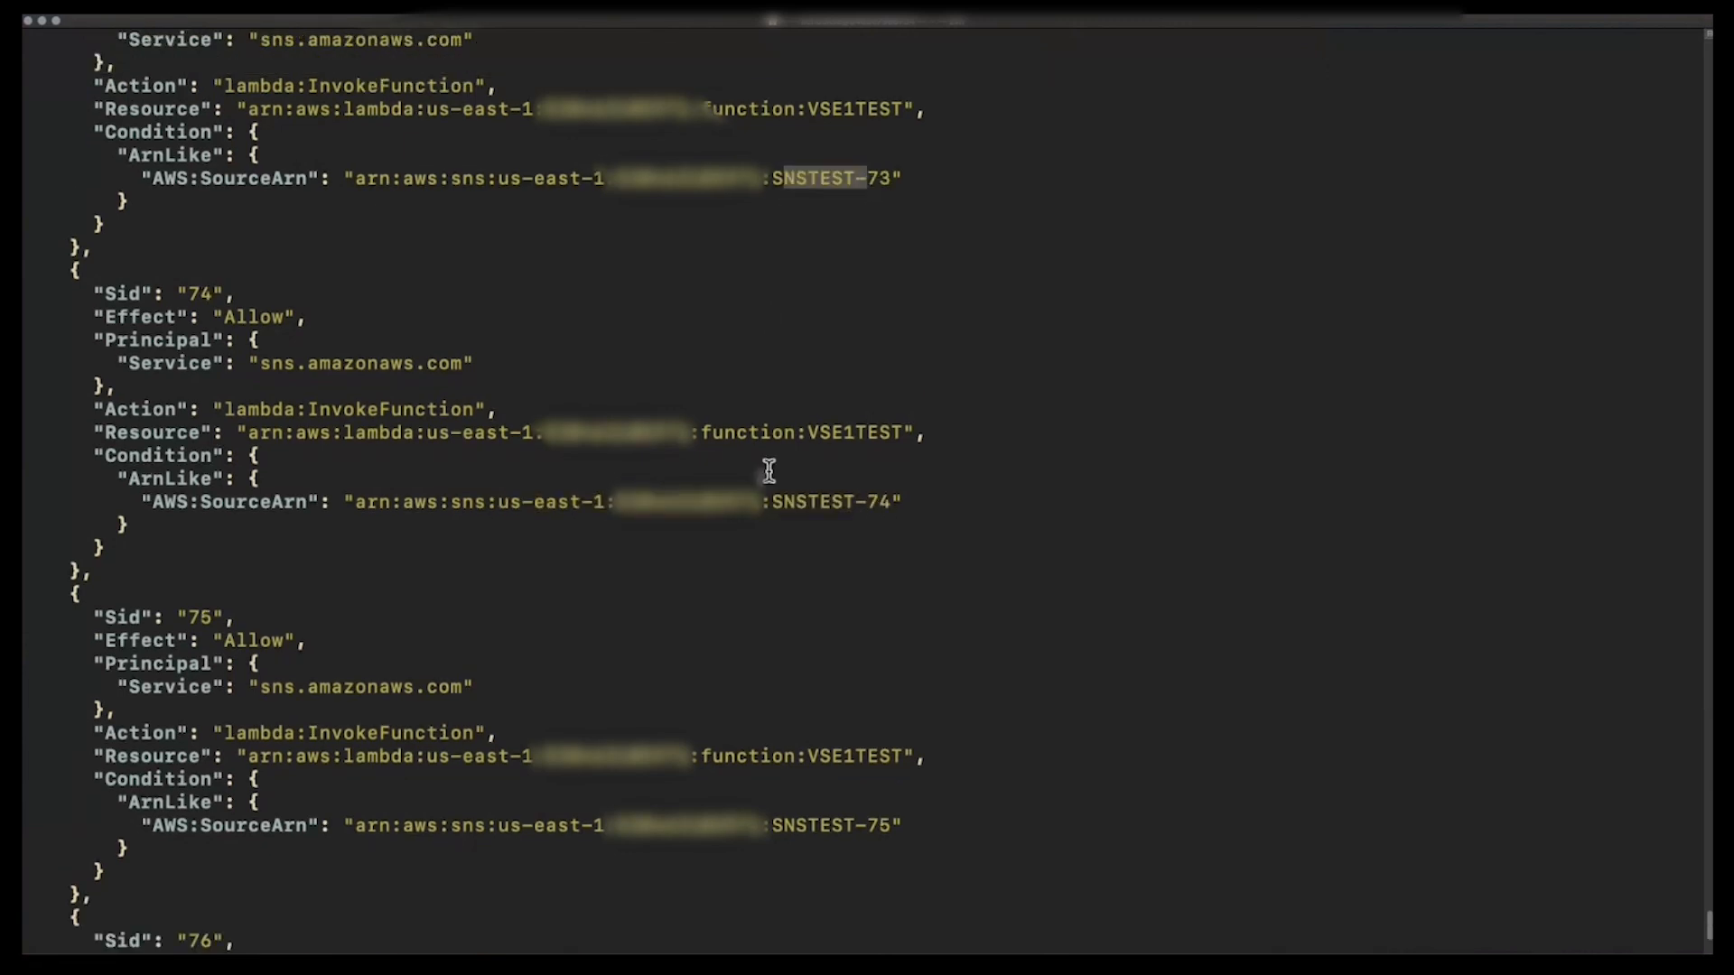
pyautogui.scroll(-3)
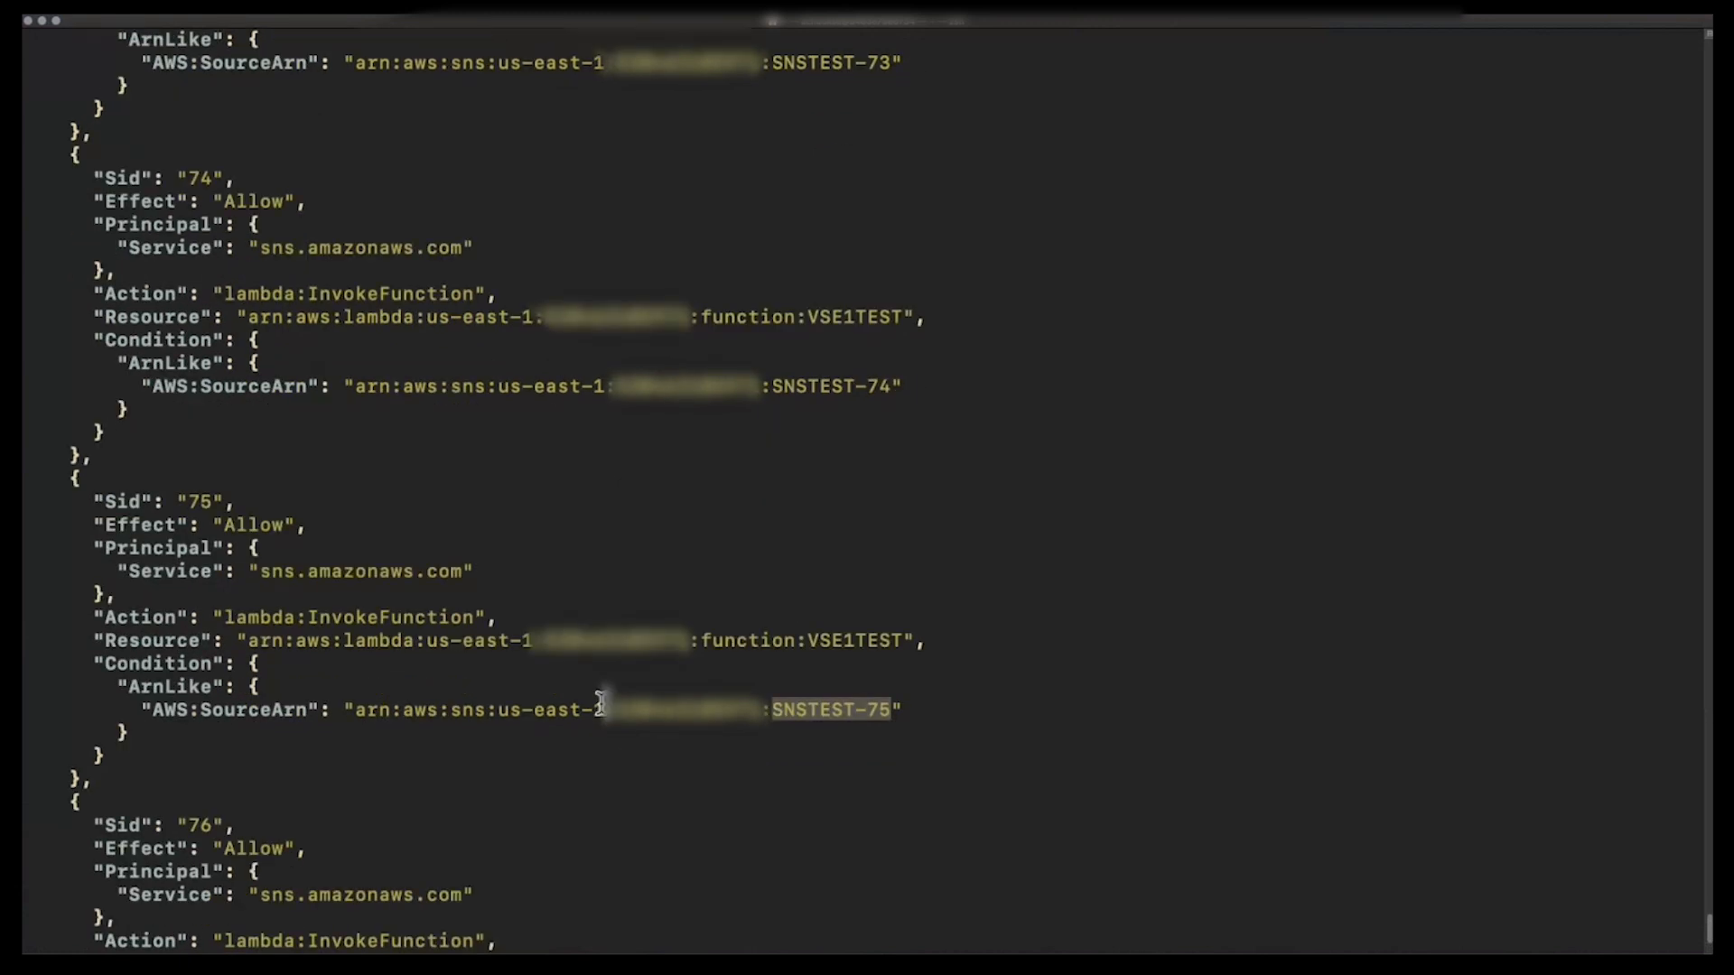
pyautogui.scroll(-3)
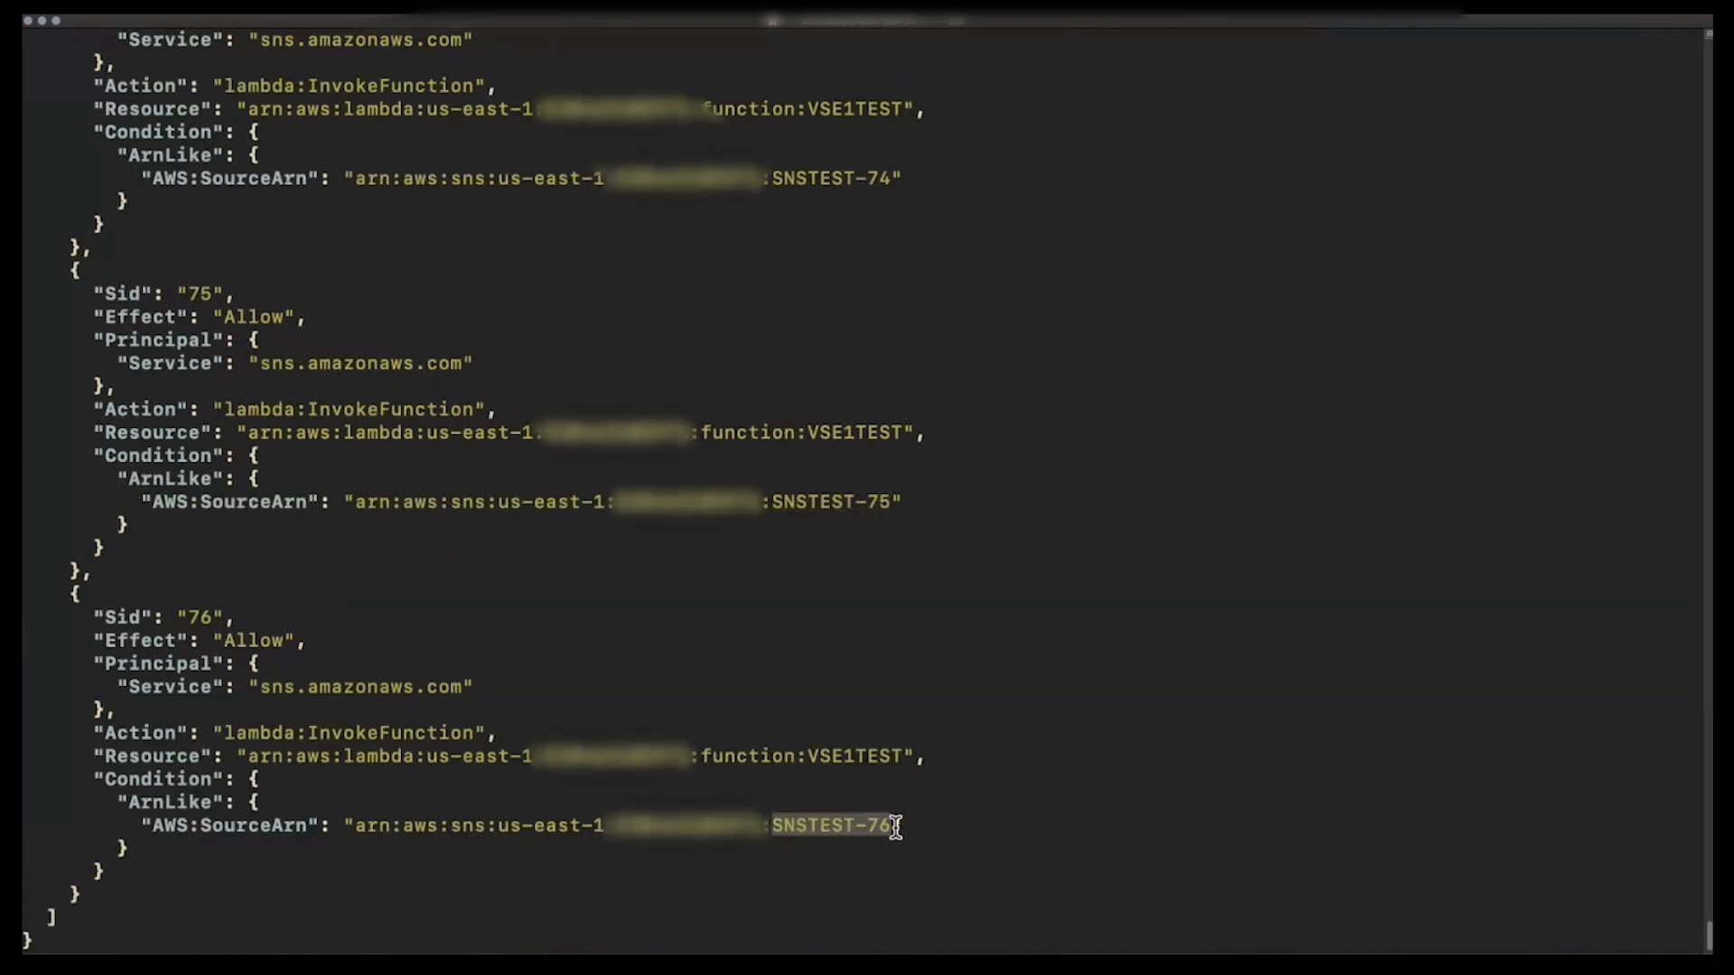
pyautogui.scroll(-3)
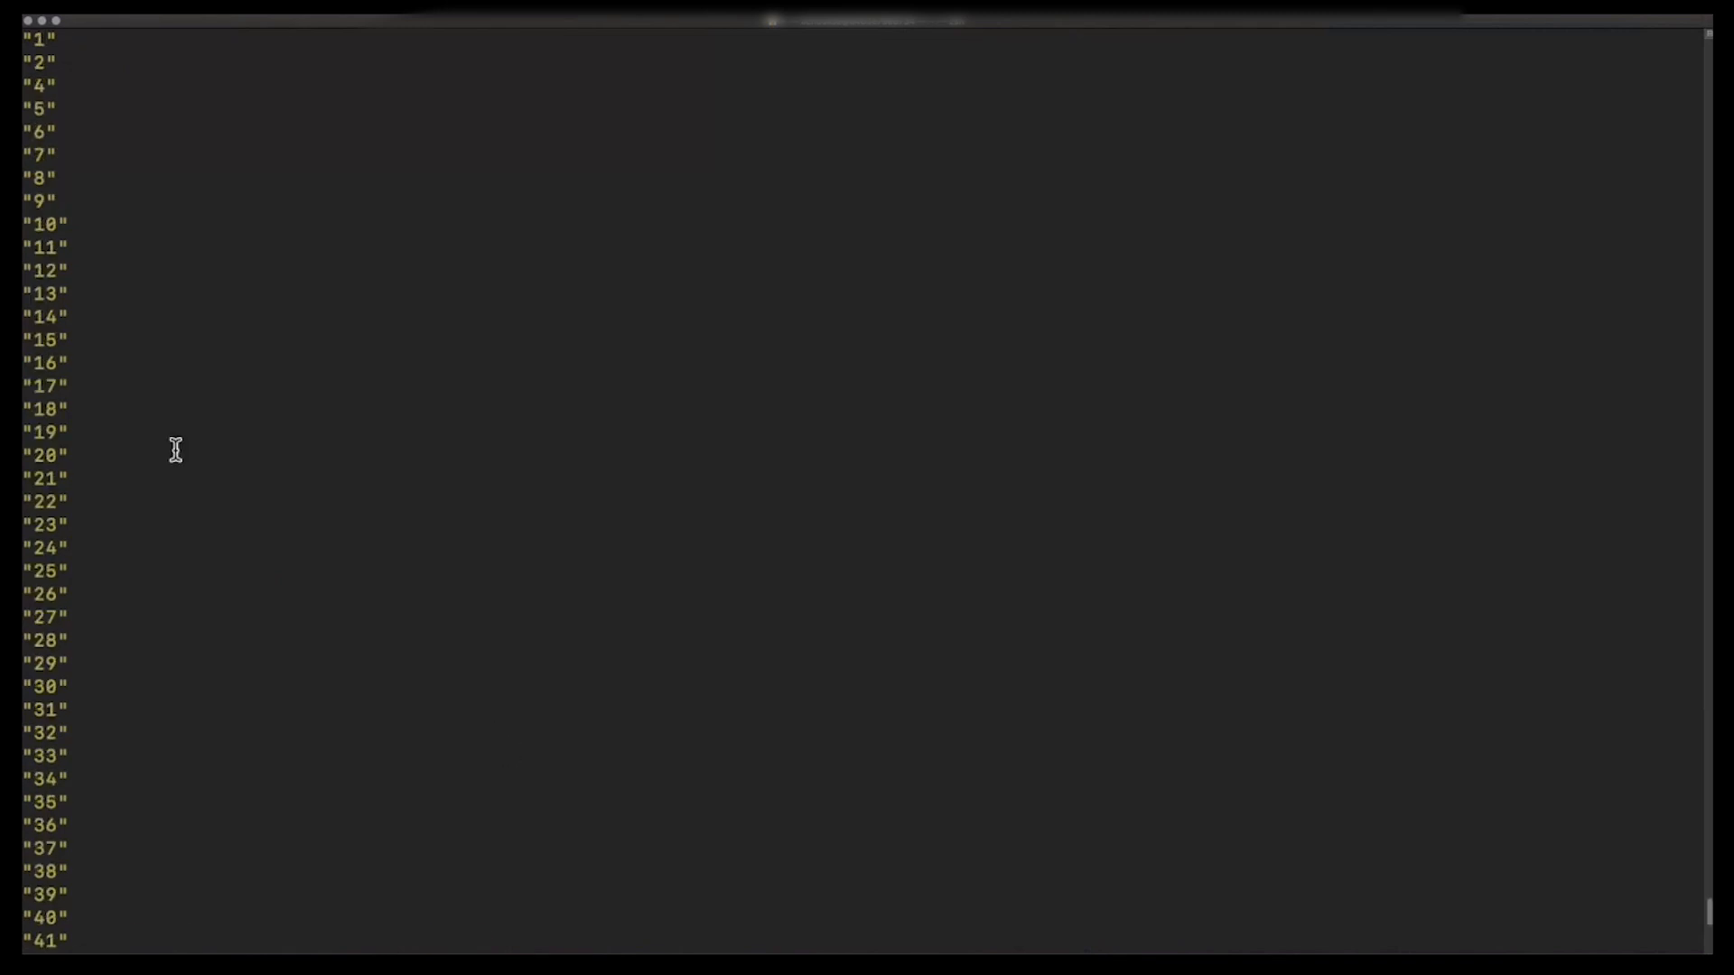
# Enter aws lambda remove-permission for VSE1TEST with statement-id 1.
pyautogui.scroll(-3)
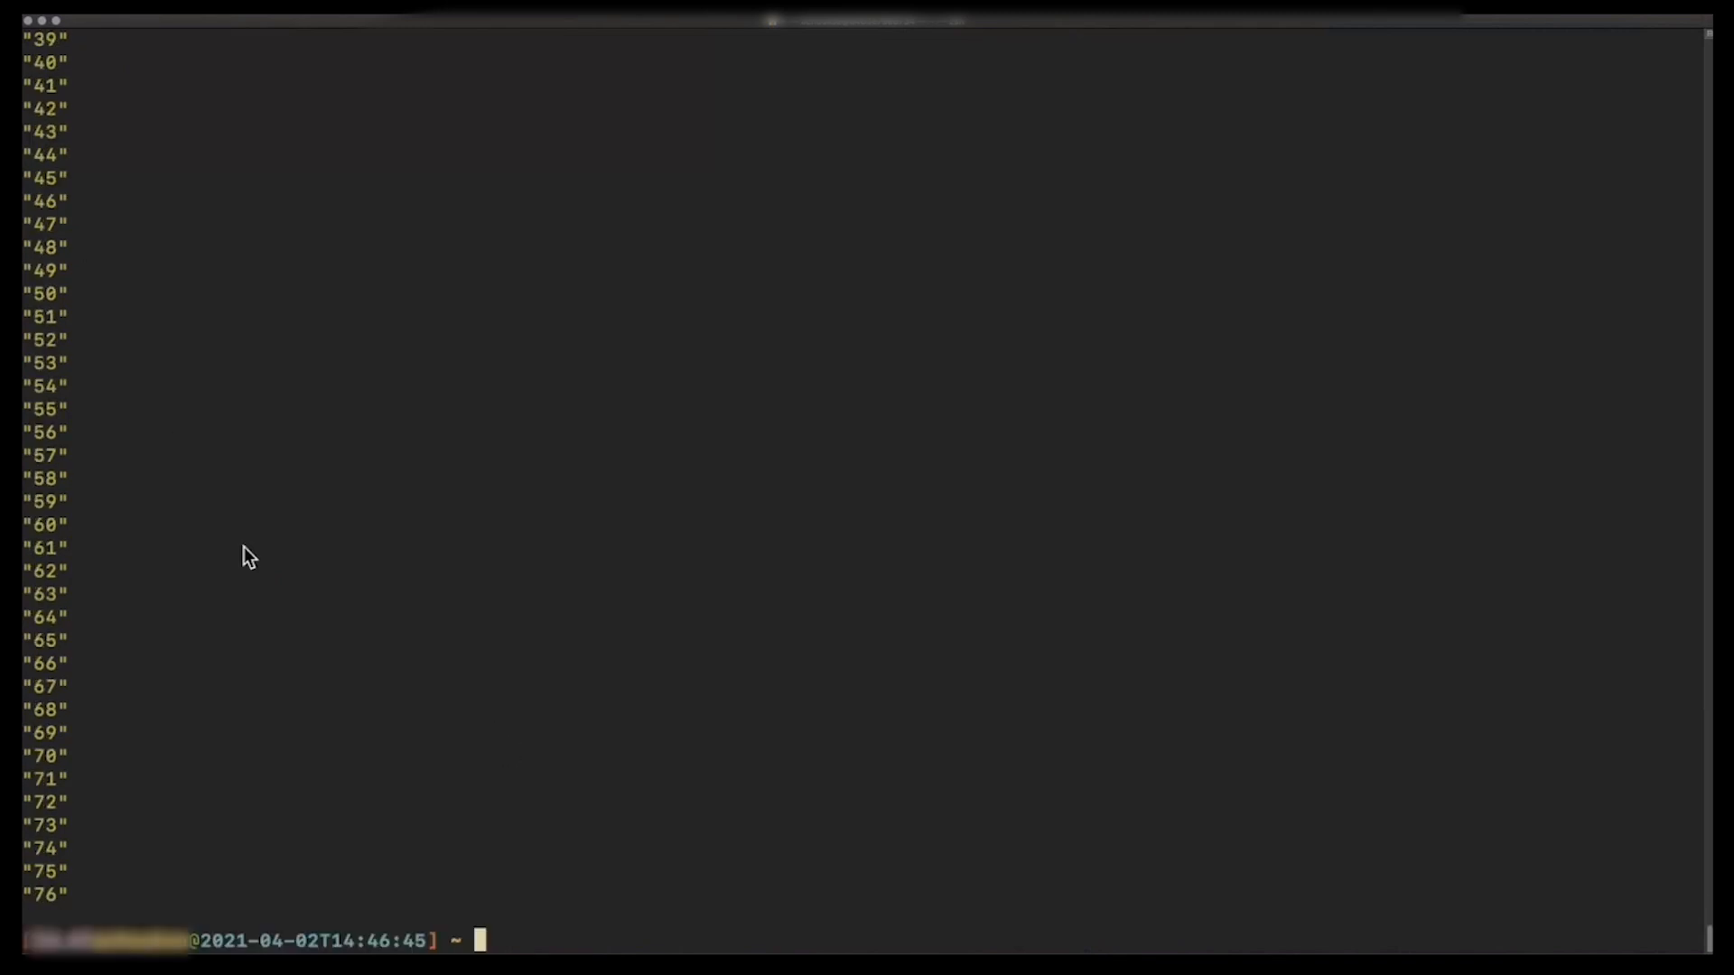
pyautogui.write('aws lambda remove-permission --function-name VSE1TEST --statement-id 1')
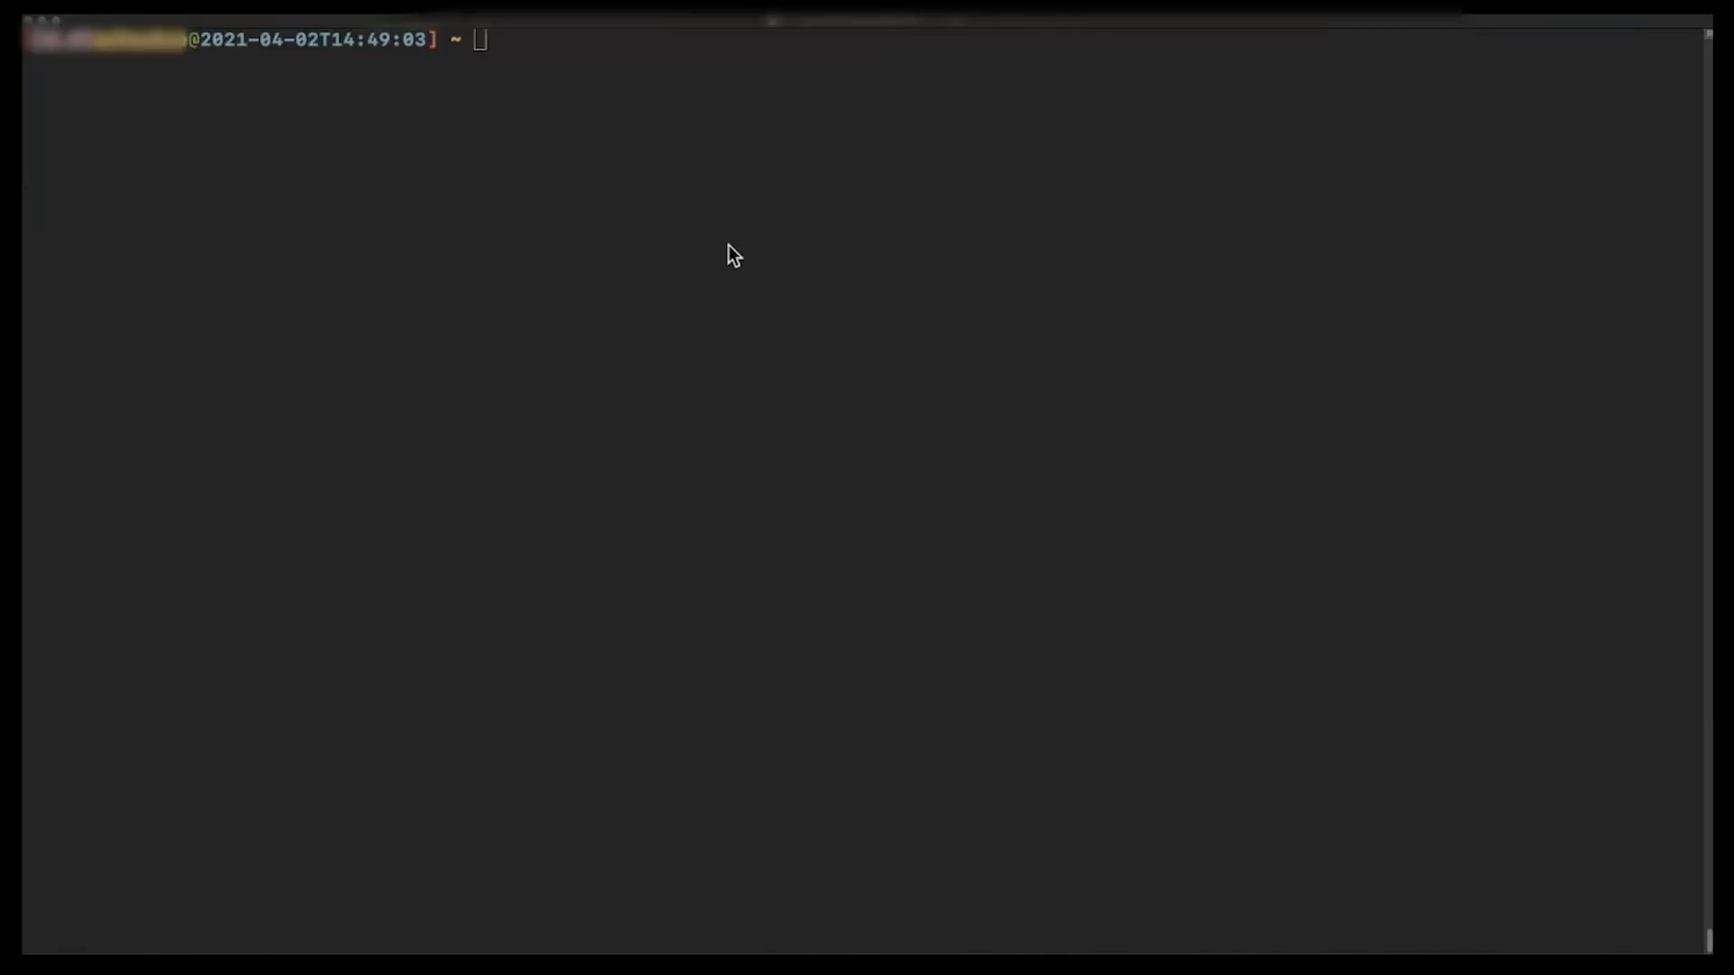
# Enter aws lambda add-permission for VSE1TEST with statement-id sid granting SNS an invoke action.
pyautogui.write("aws lambda add-permission --function-name VSE1TEST --statement-id sid --action 'lambda:InvokeFunction' --principal 'sns.amazonaws.com' --source-arn 'arn:aws:sns:us-east-1::SNSTEST-*")
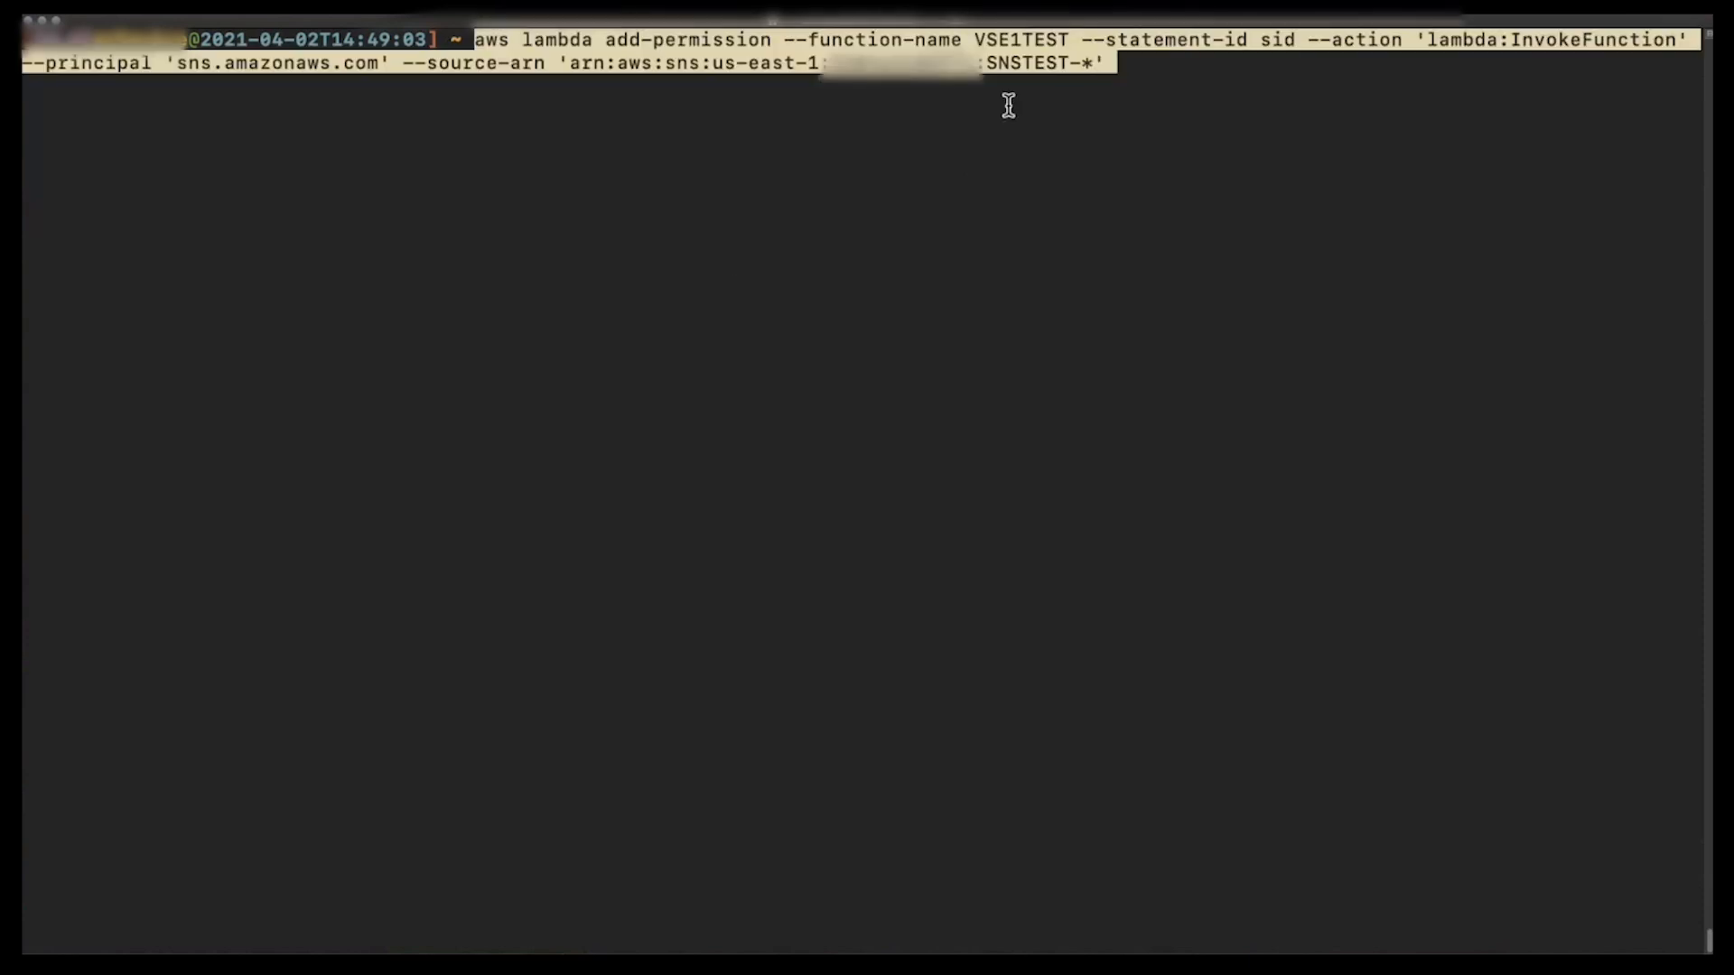
pyautogui.moveTo(1127, 63)
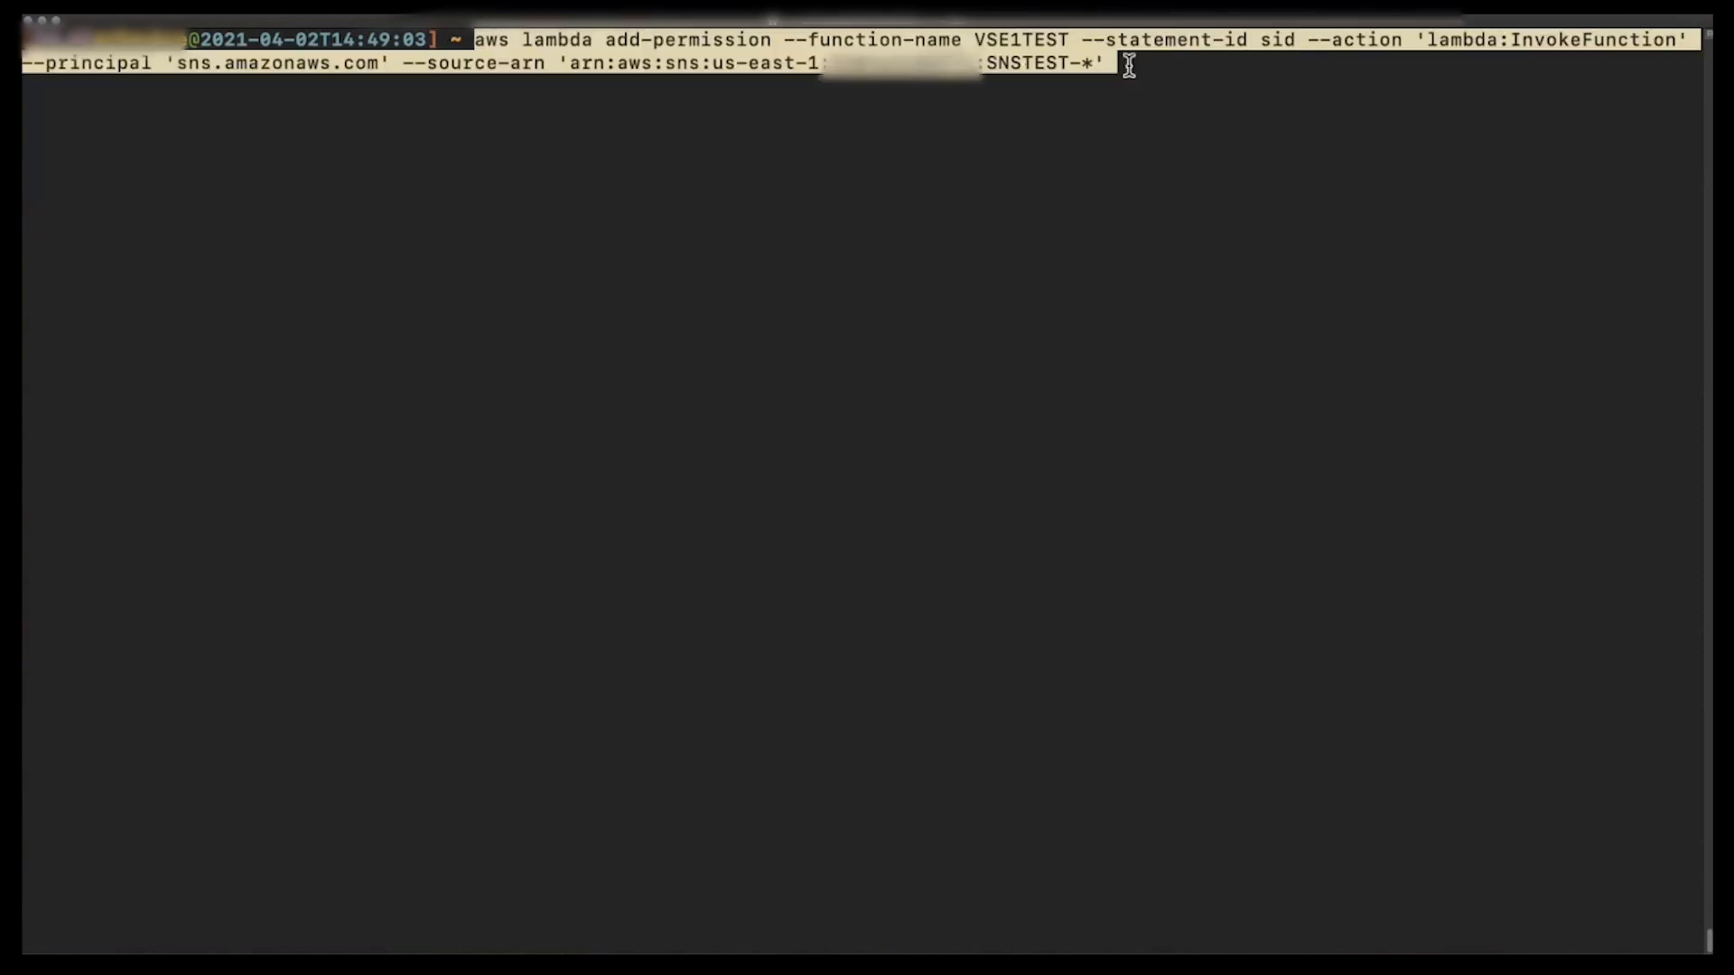